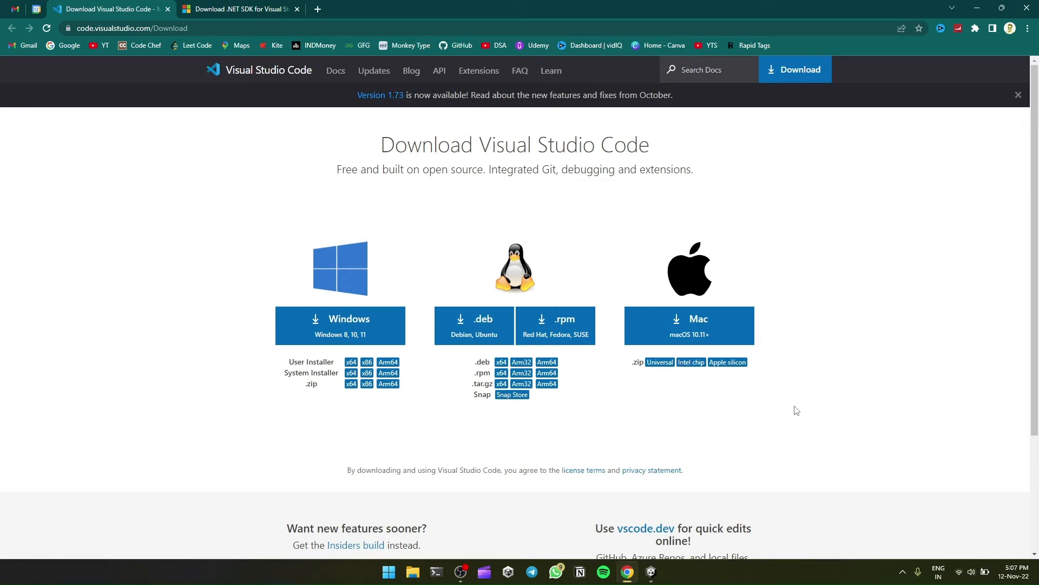
mouse_move(610, 427)
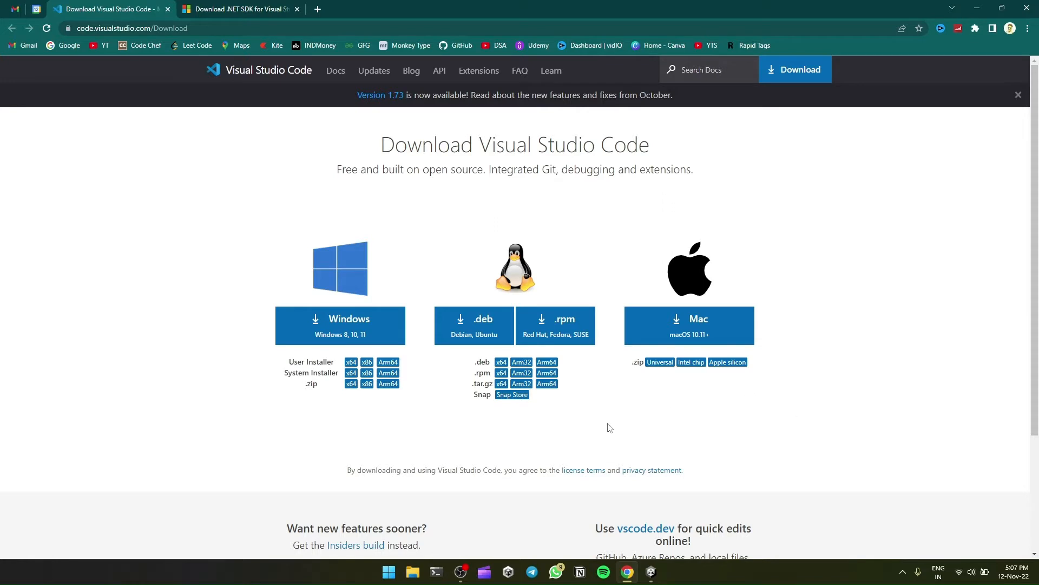
mouse_move(355, 333)
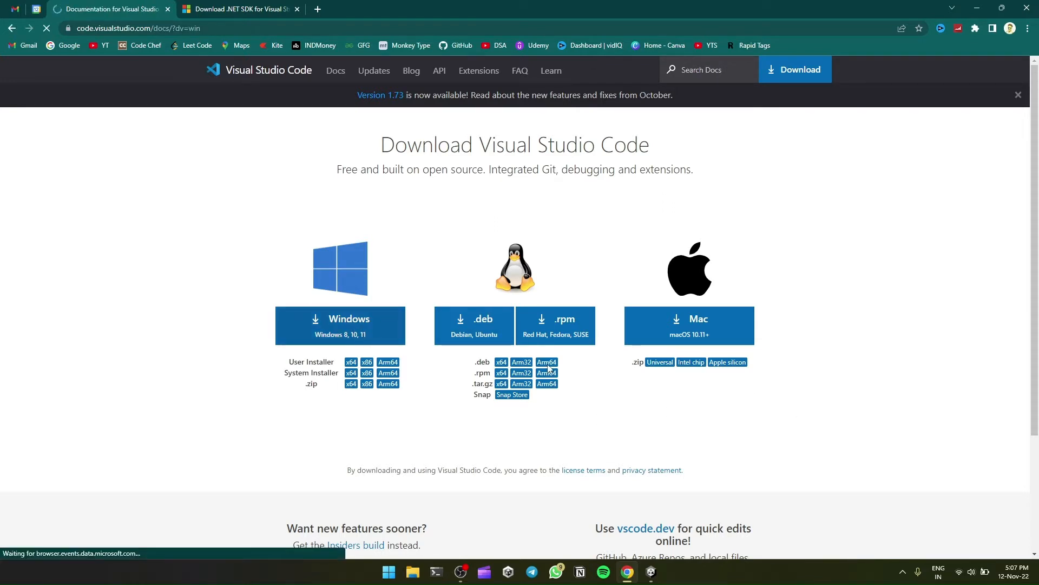
- Start downloading the VS Code user installer for Windows from code.visualstudio.com
left_click(340, 325)
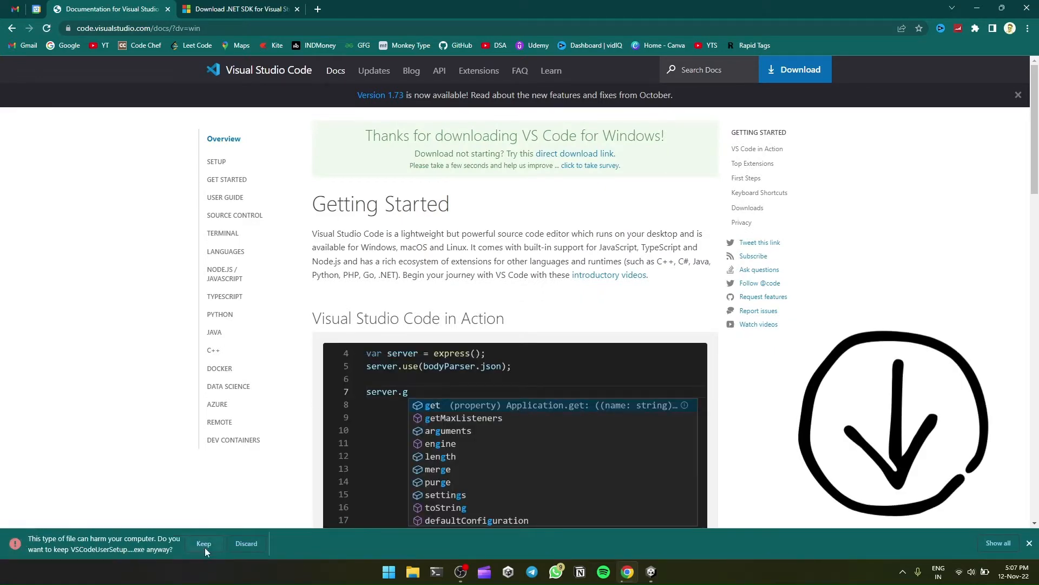
- Keep the installer, accept the license and install VS Code with default folder, shortcuts and tasks
left_click(204, 544)
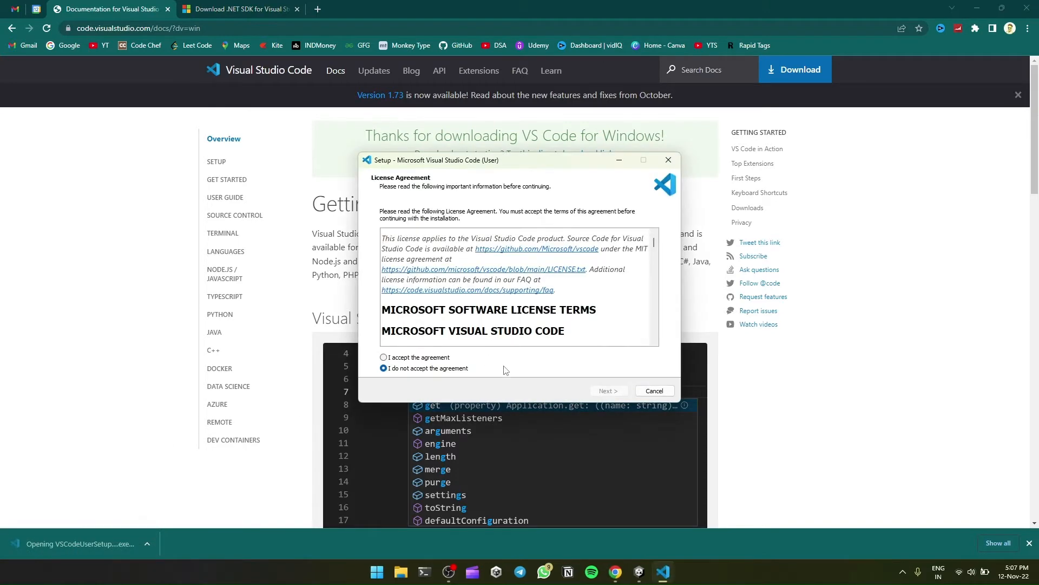
left_click(608, 389)
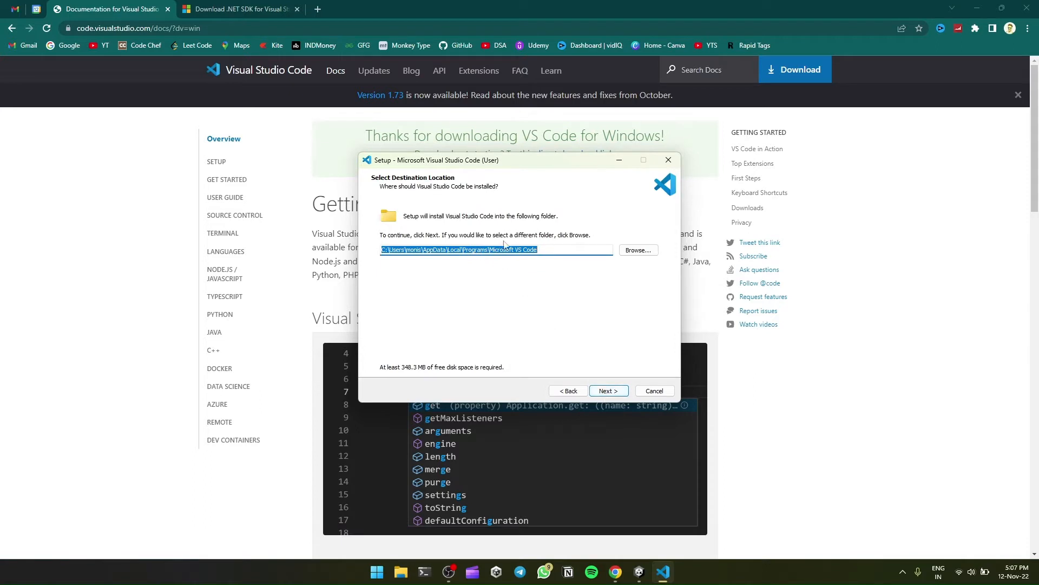
mouse_move(601, 405)
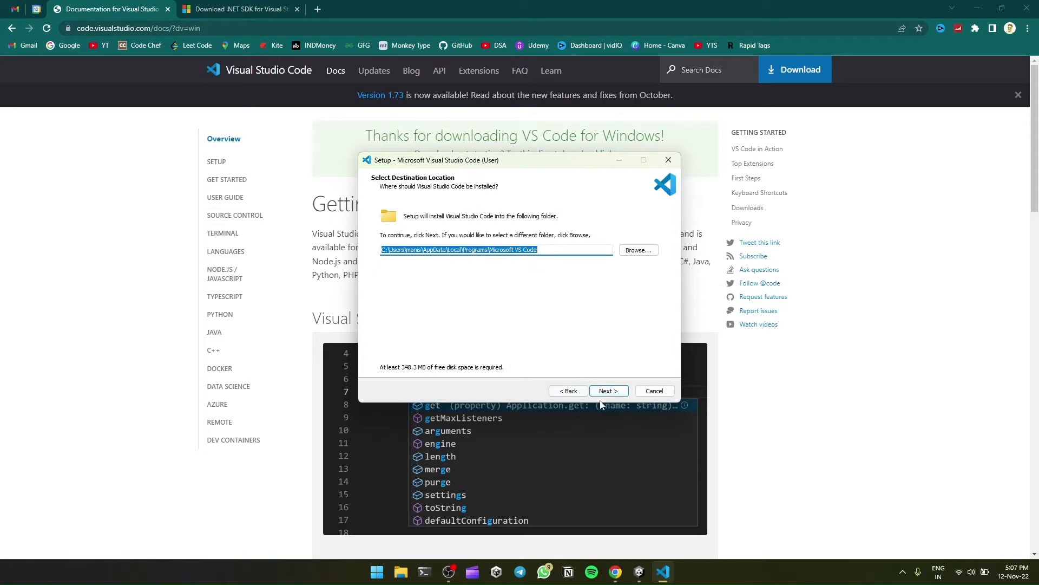
left_click(608, 390)
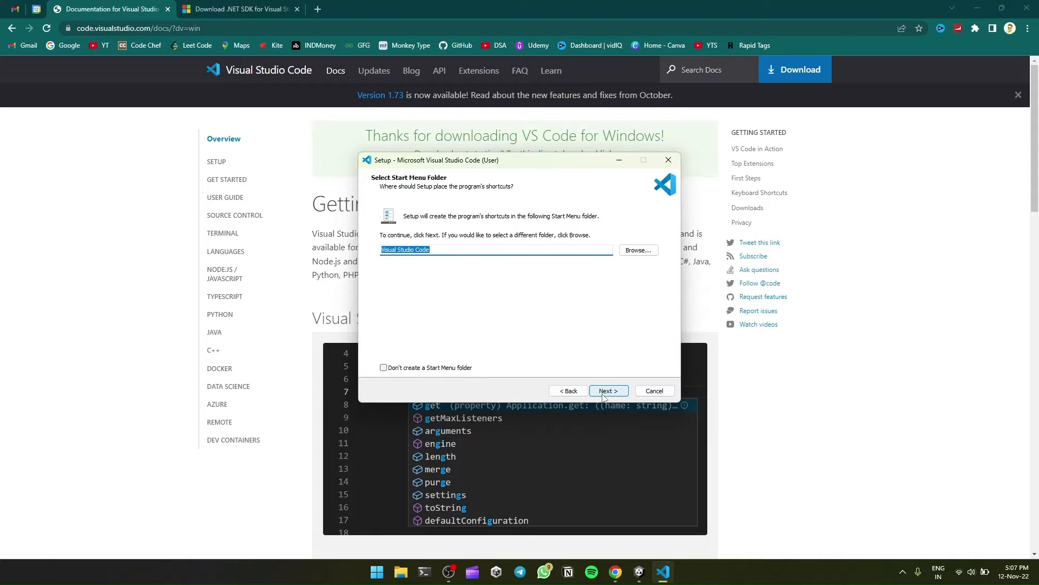
left_click(609, 390)
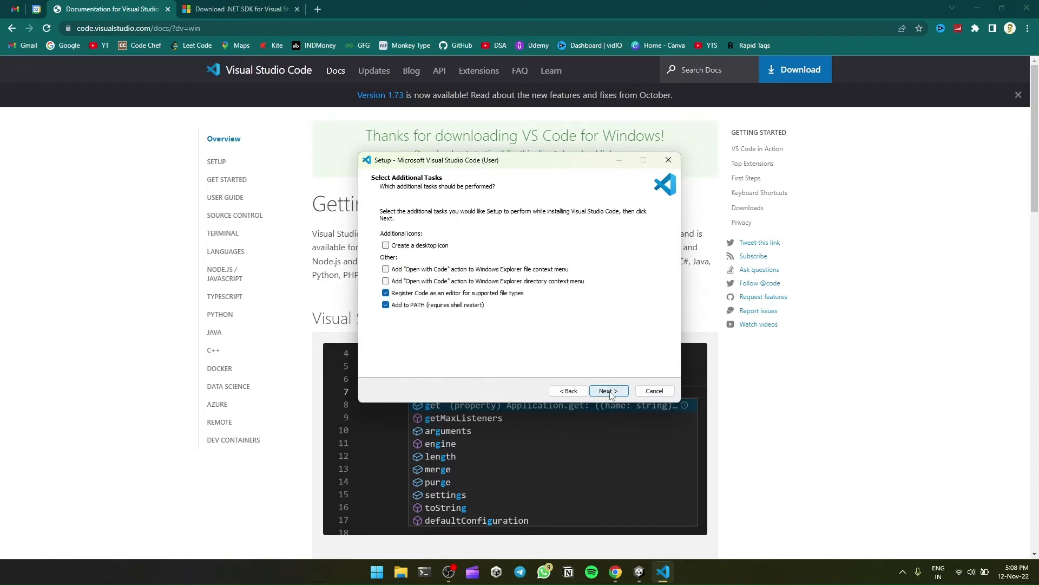
left_click(609, 390)
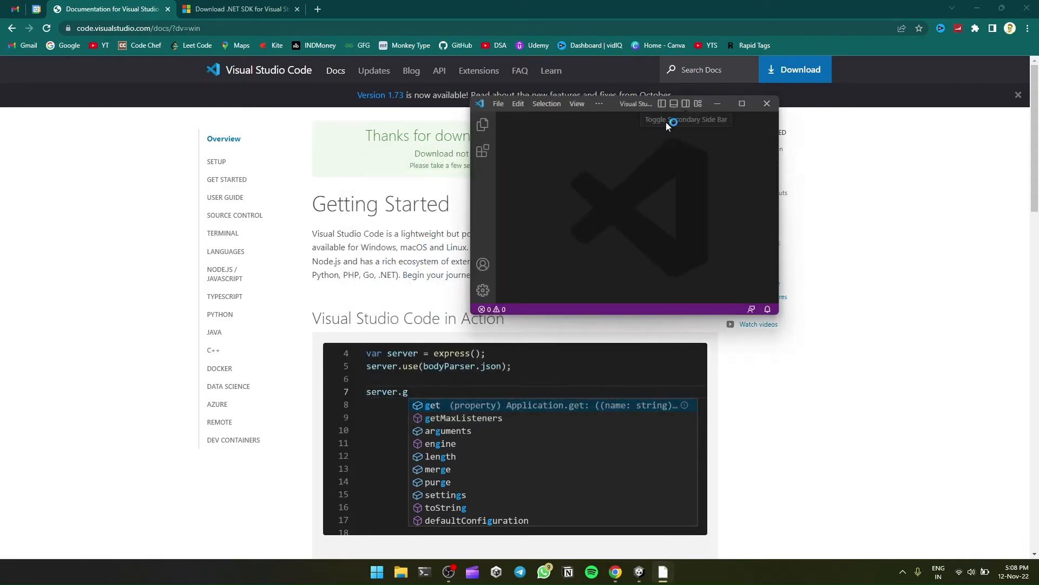
- Close the new VS Code window and bring the Unity project back to the front
left_click(742, 104)
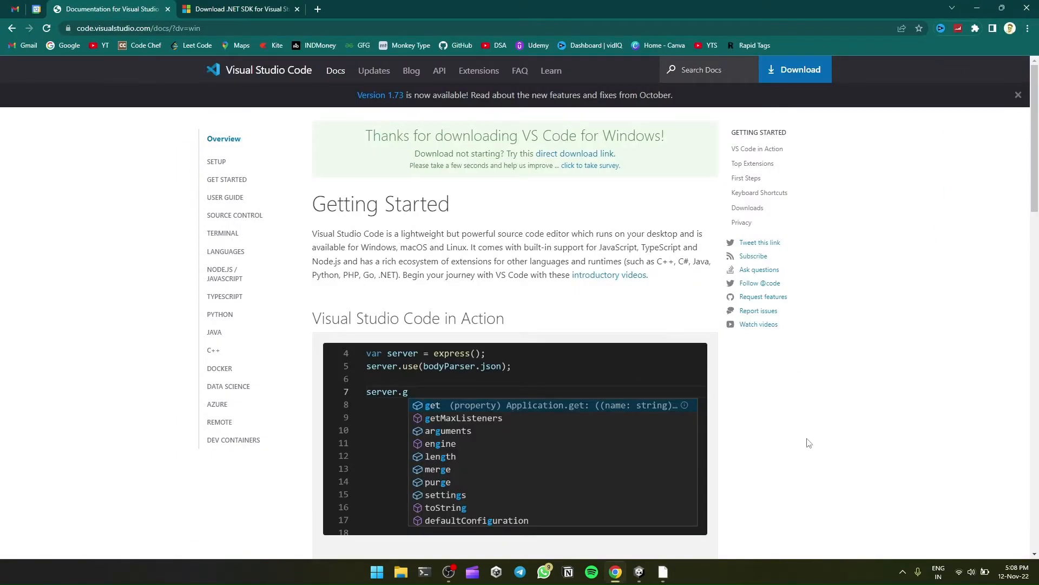
mouse_move(714, 539)
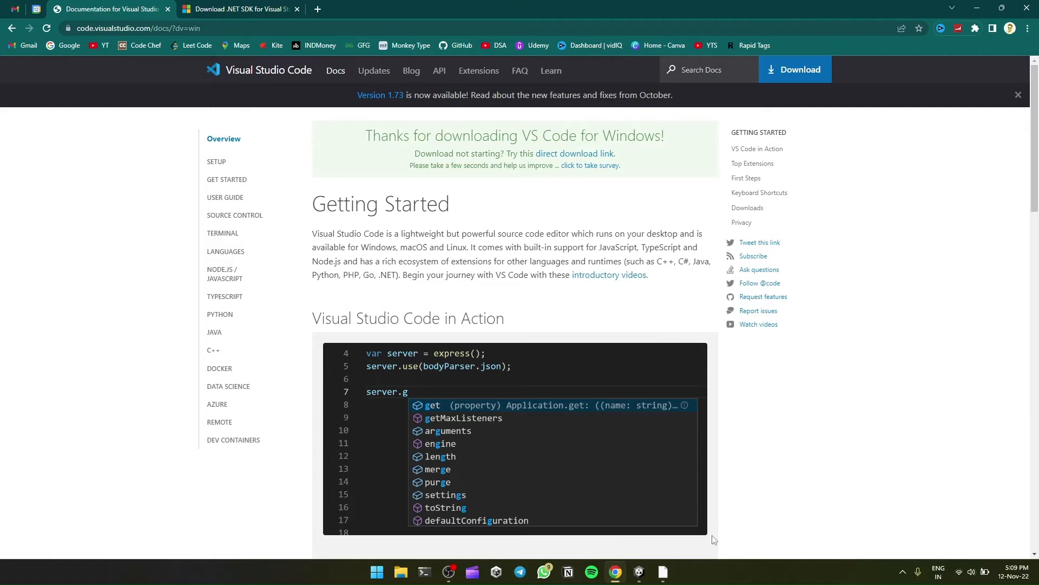
left_click(639, 572)
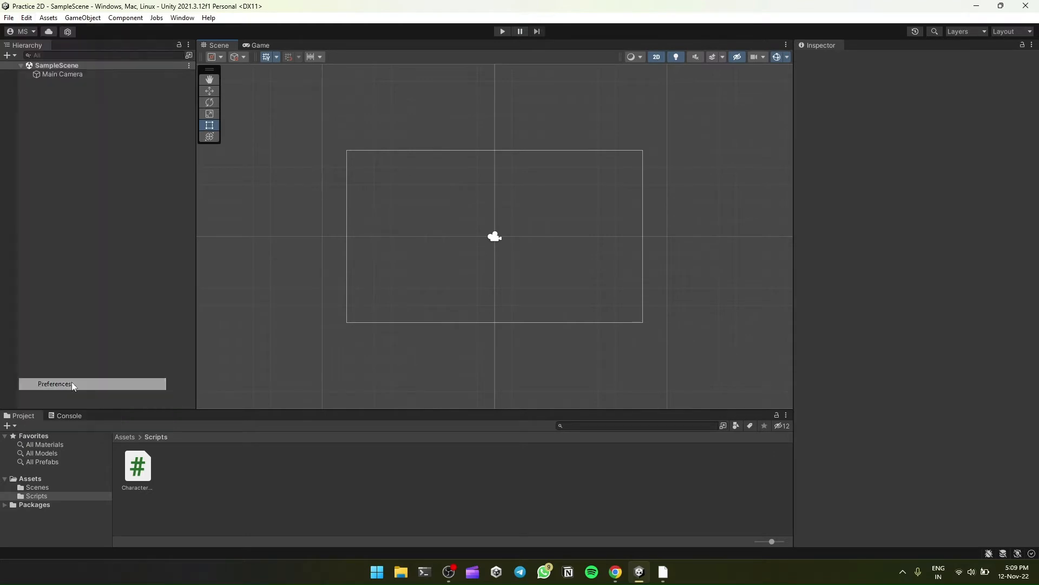
- Set Unity's External Script Editor preference to Visual Studio Code and close Preferences
left_click(54, 384)
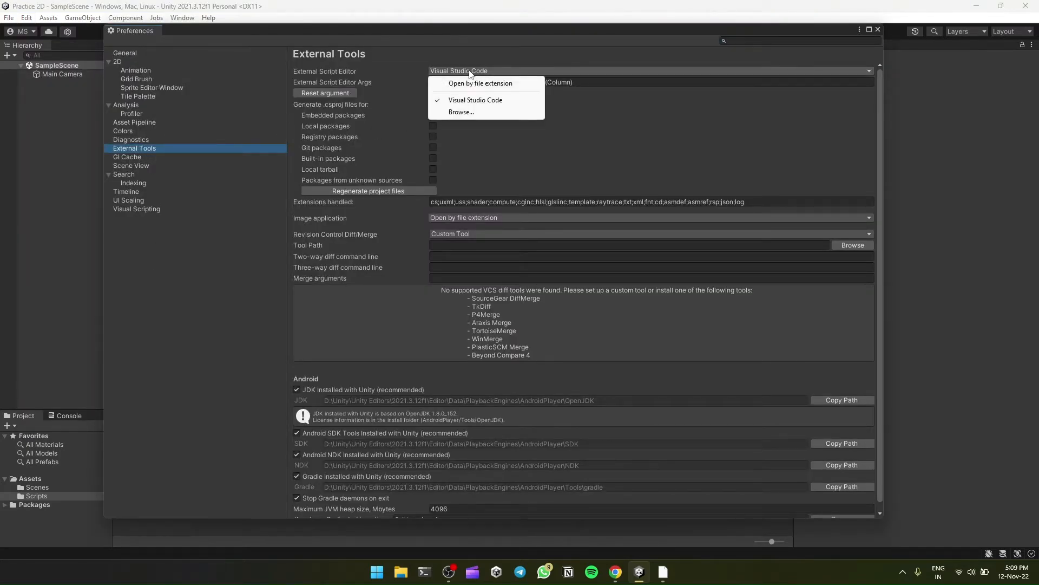
left_click(475, 100)
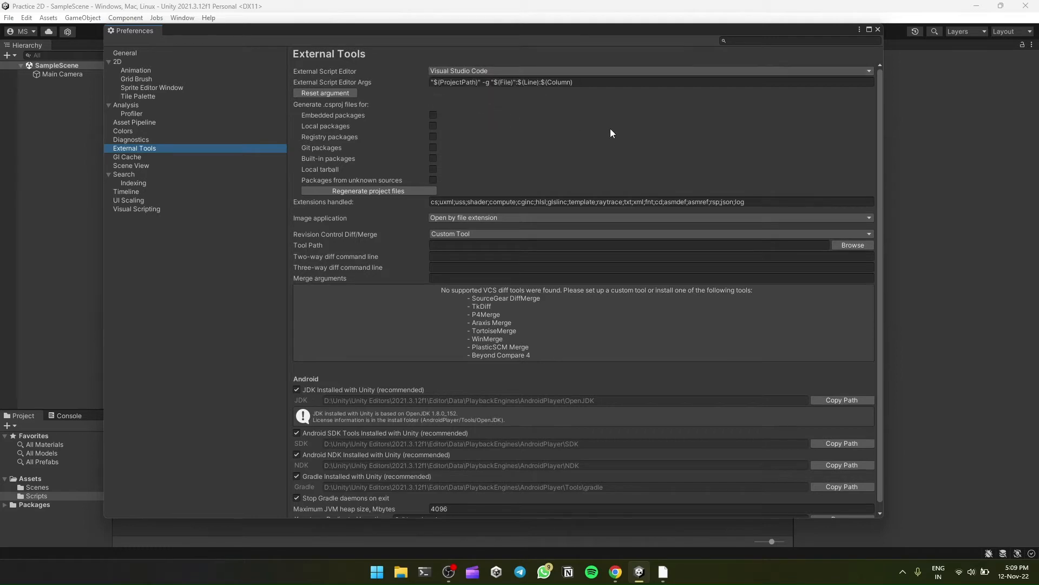
mouse_move(372, 107)
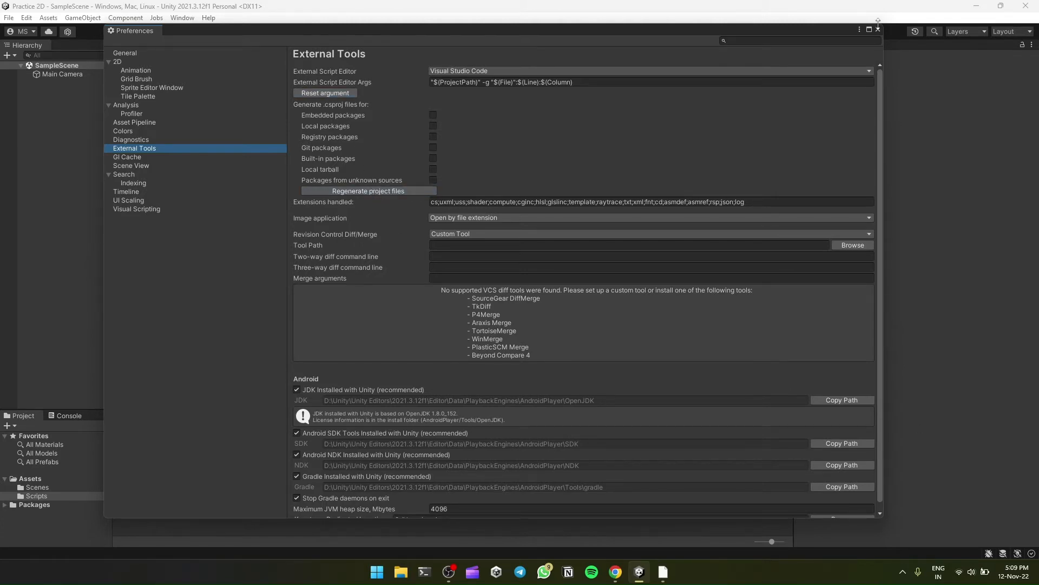
left_click(877, 30)
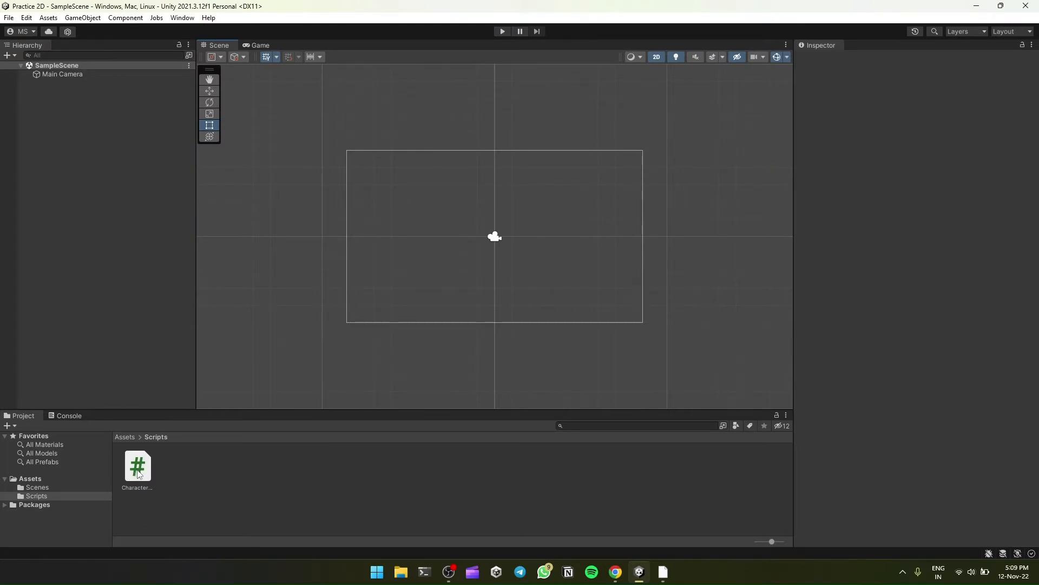
- Open CharacterController2D from Unity in VS Code and test suggestions with 'trrn' in Start(), then remove it
left_click(137, 465)
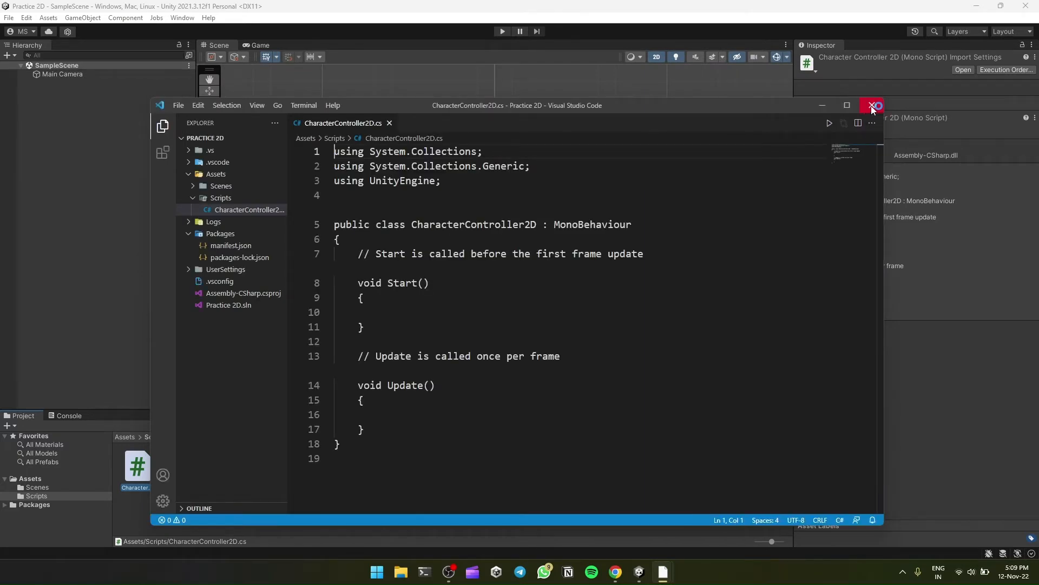
left_click(871, 105)
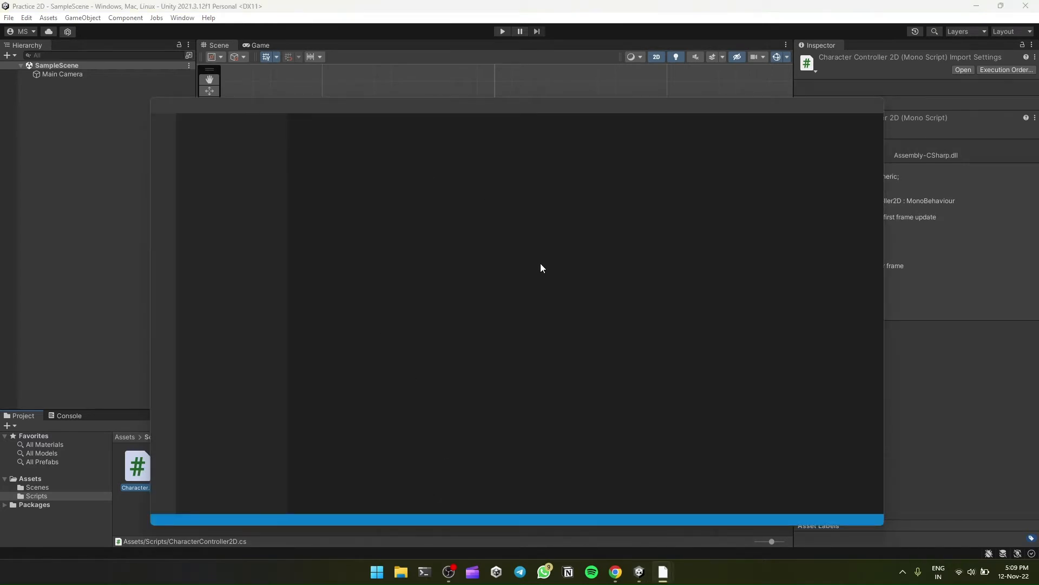
mouse_move(600, 307)
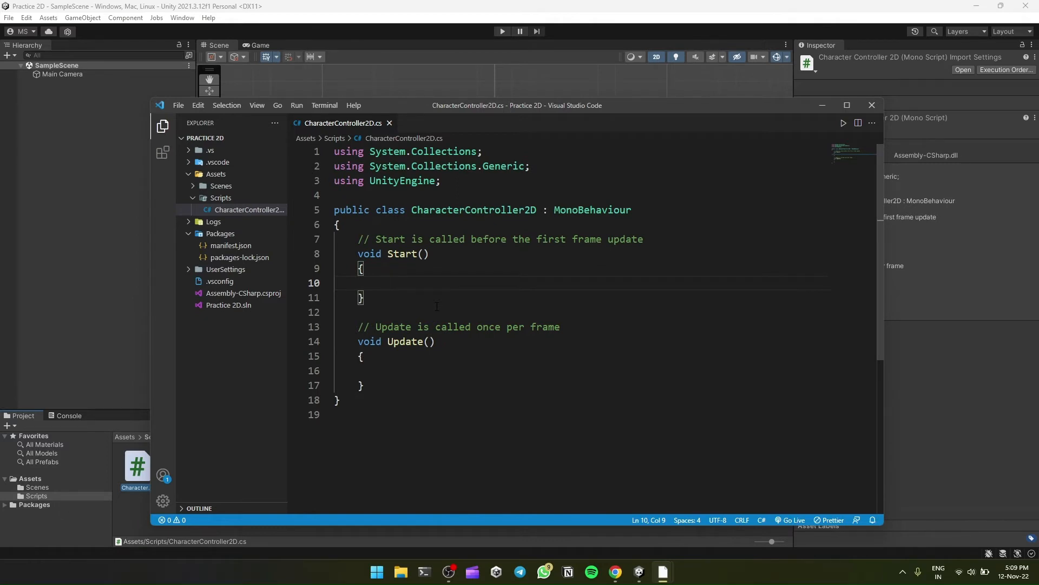
type("trrn")
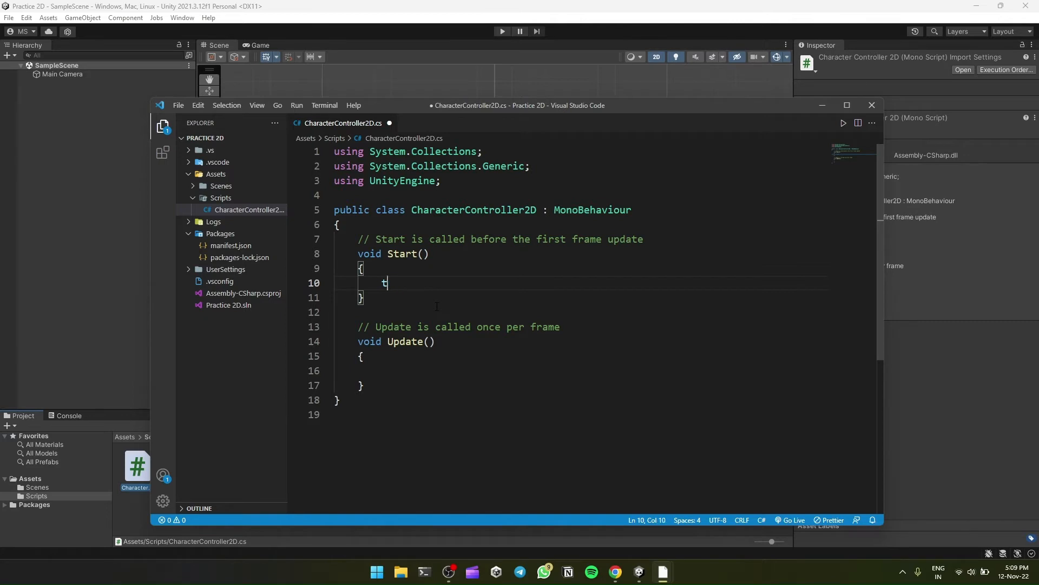
key("Backspace")
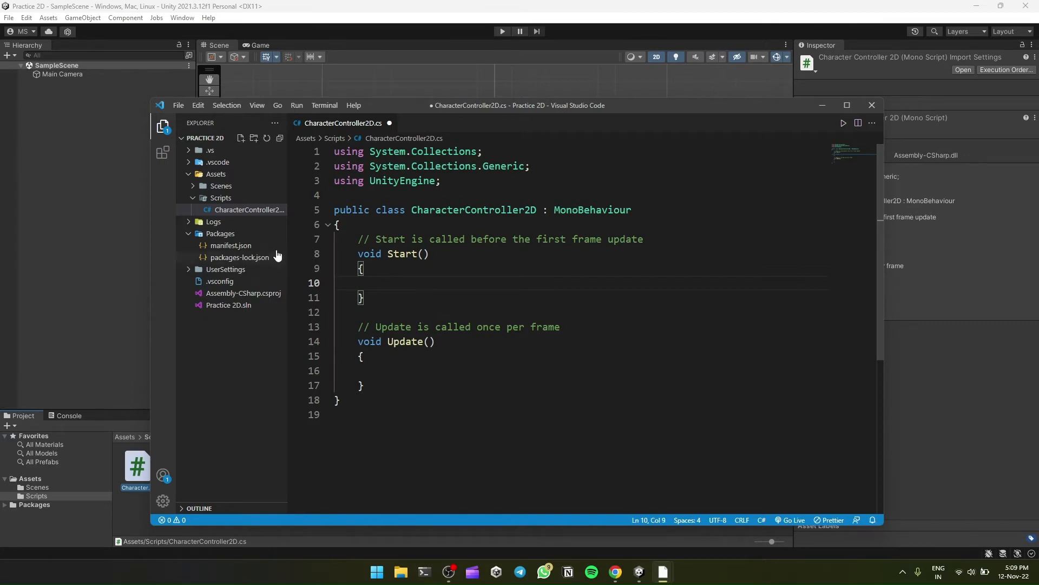
- Find the Microsoft C# extension in Extensions, uninstall it and install it again
left_click(162, 151)
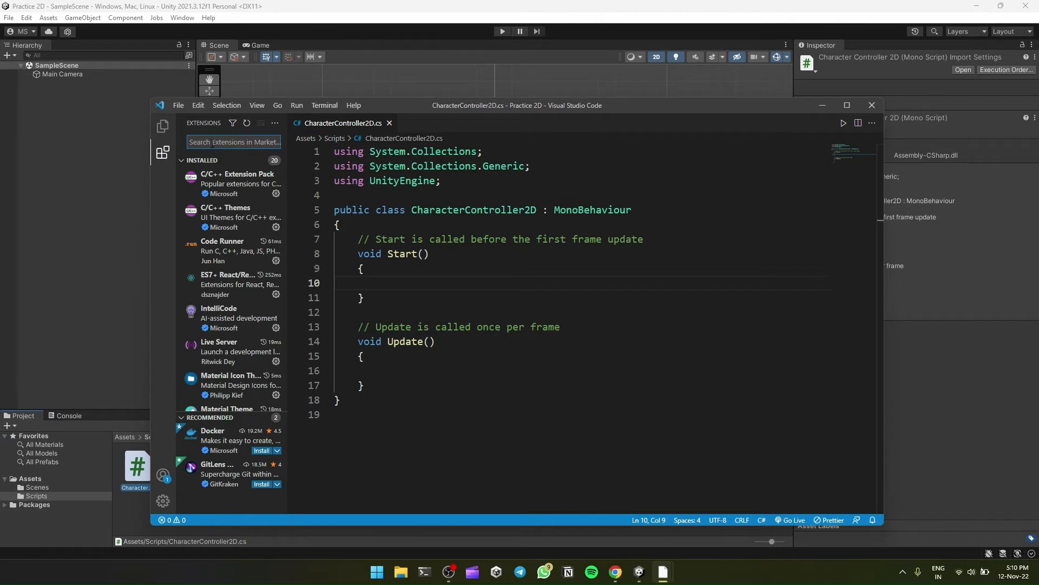
type("c#")
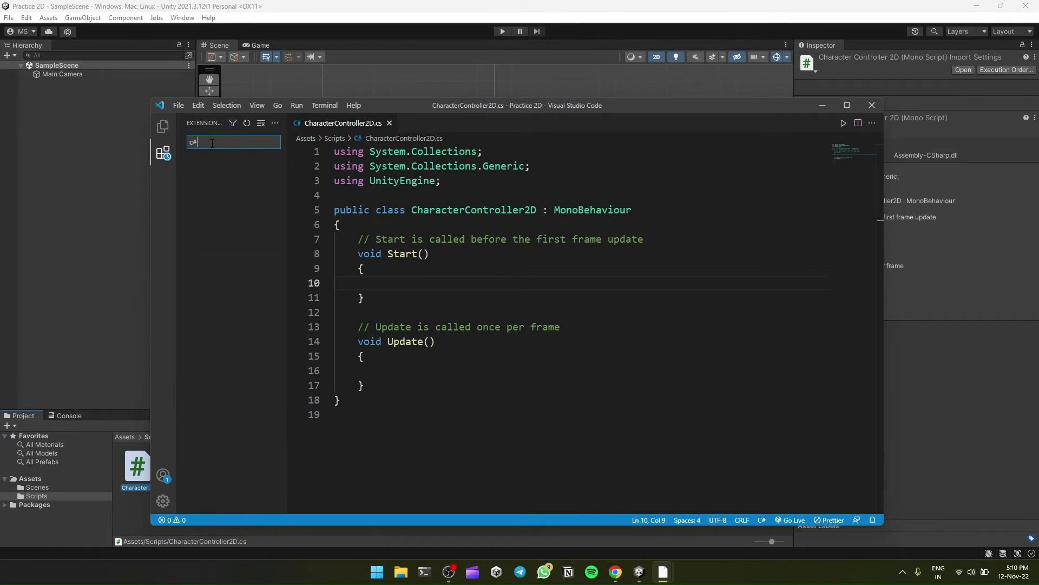
type("#")
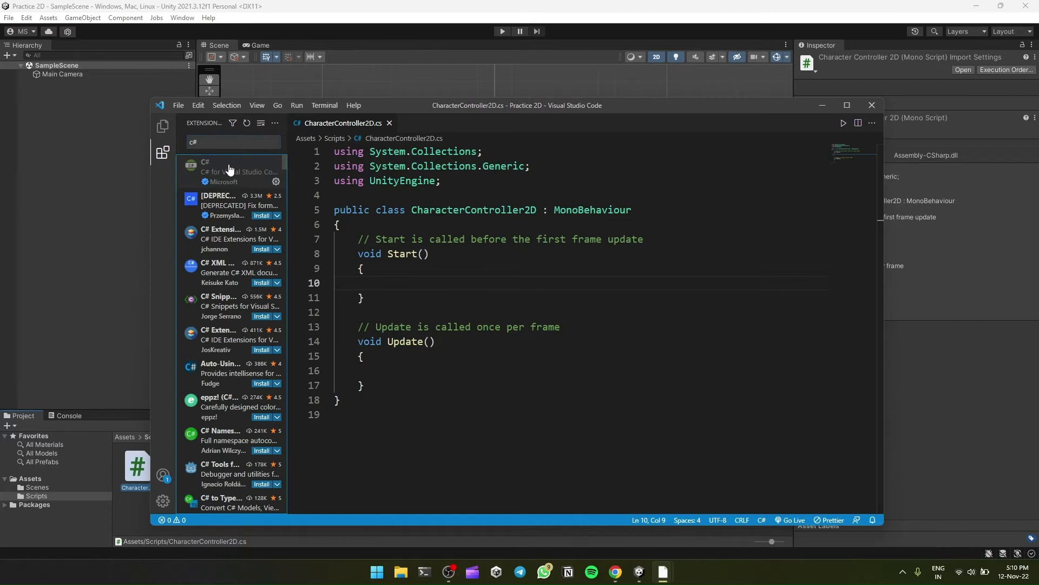
left_click(228, 171)
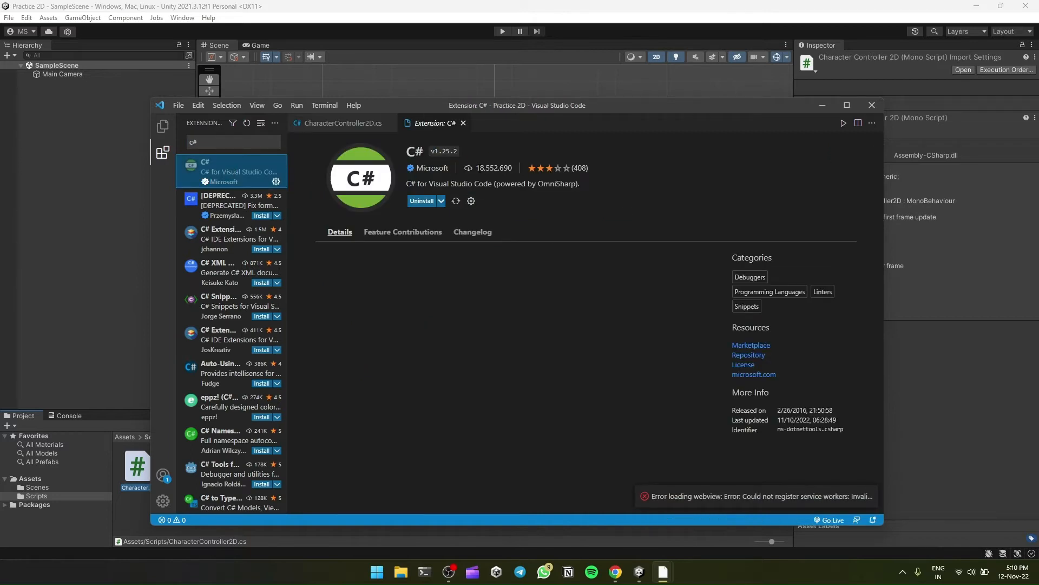
left_click(423, 202)
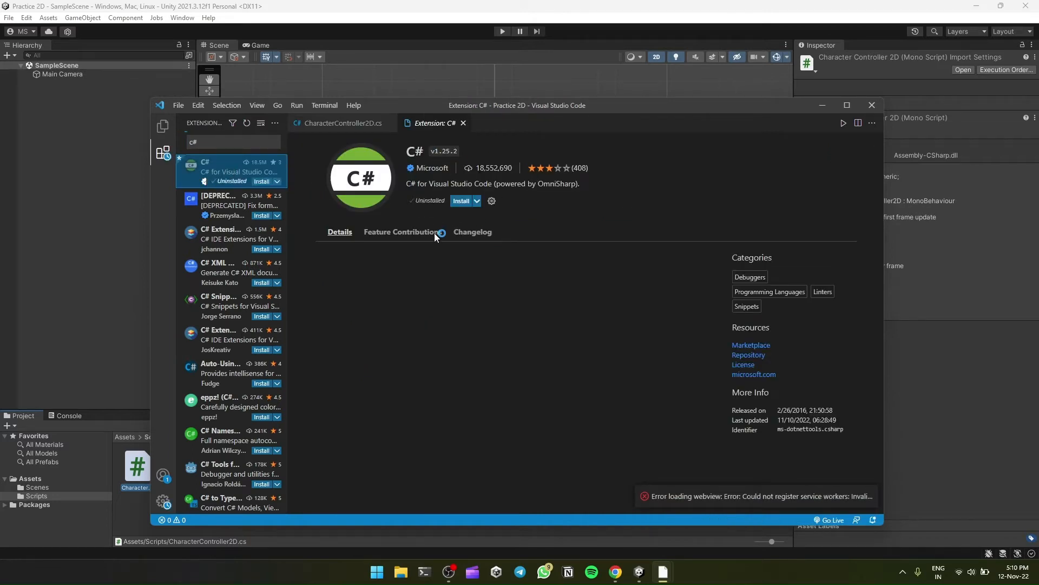
left_click(462, 201)
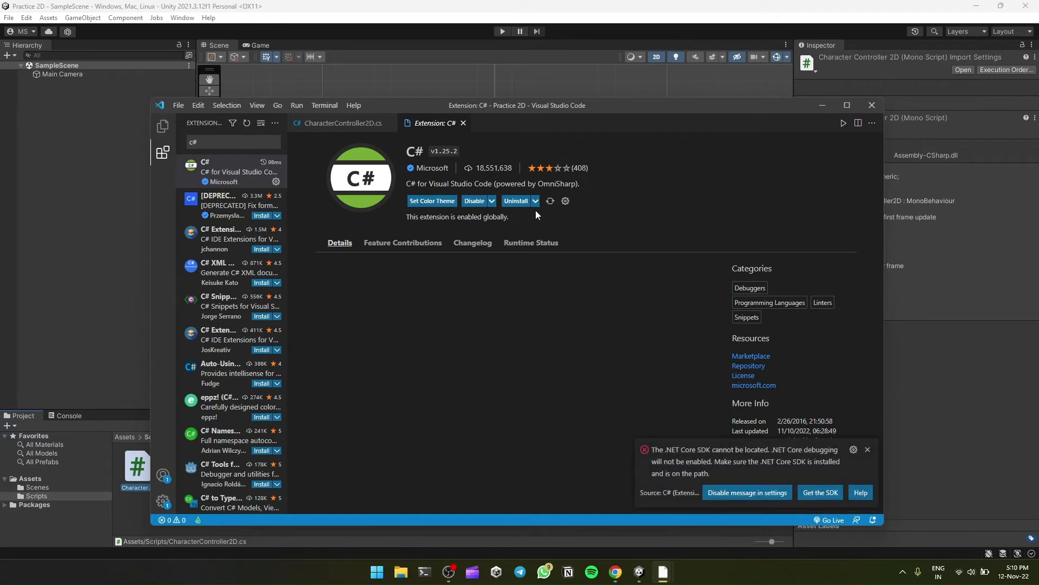
mouse_move(516, 202)
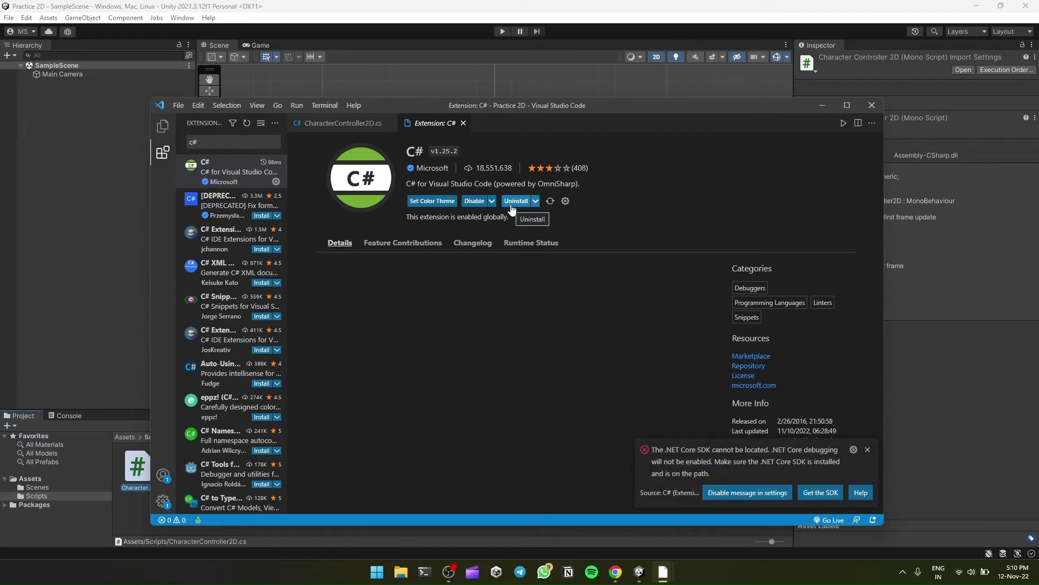
- Dismiss the 'Some projects have trouble loading' warning while testing suggestions with 'trans' in the script
left_click(339, 123)
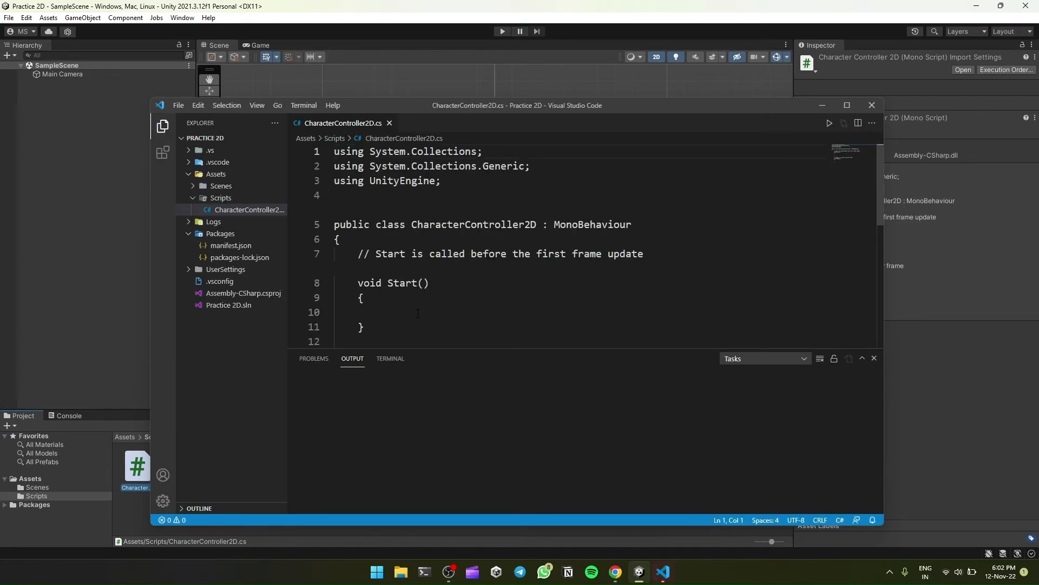
type("tr")
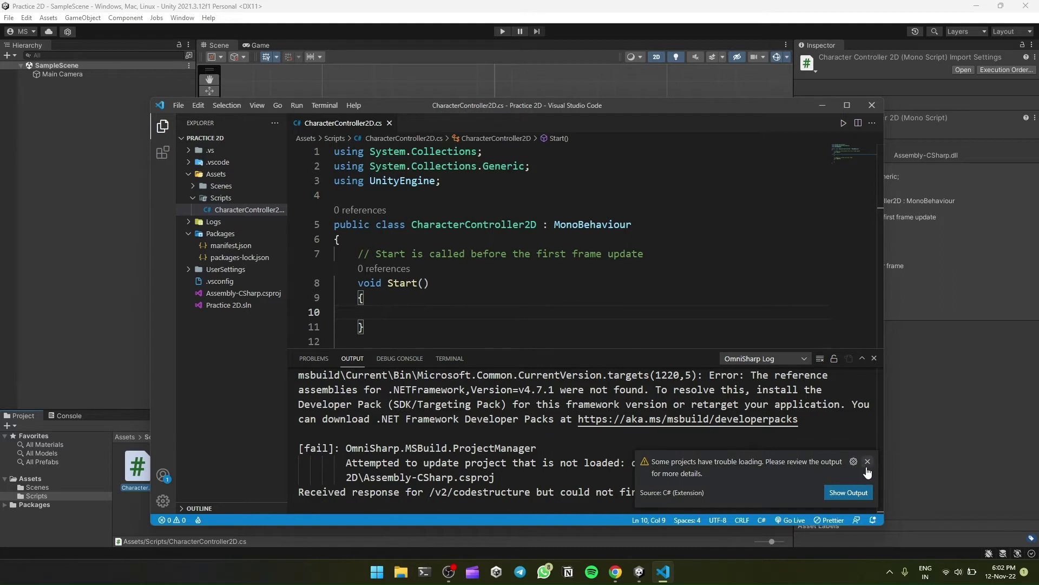
mouse_move(868, 461)
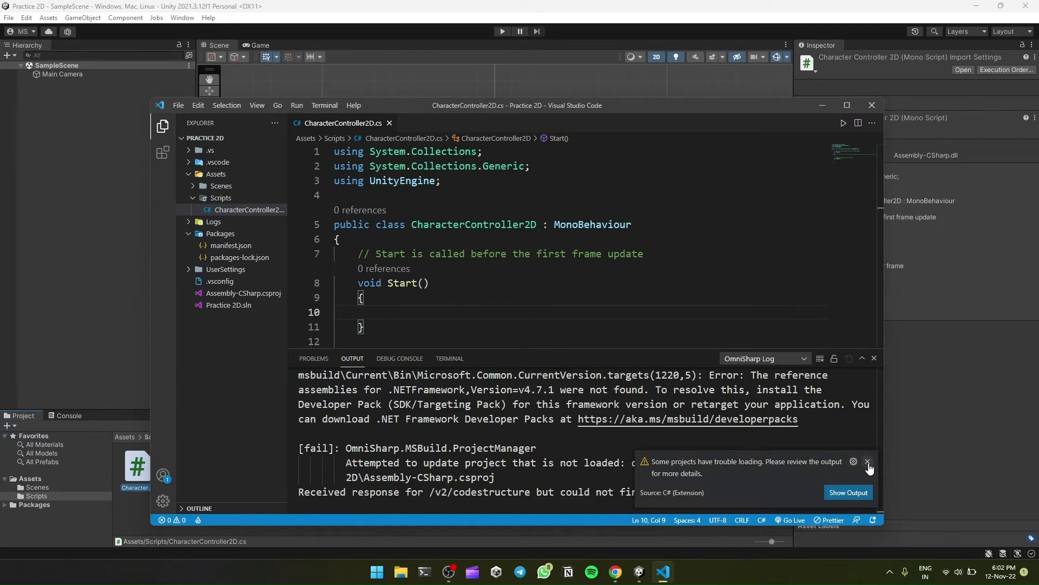
left_click(869, 461)
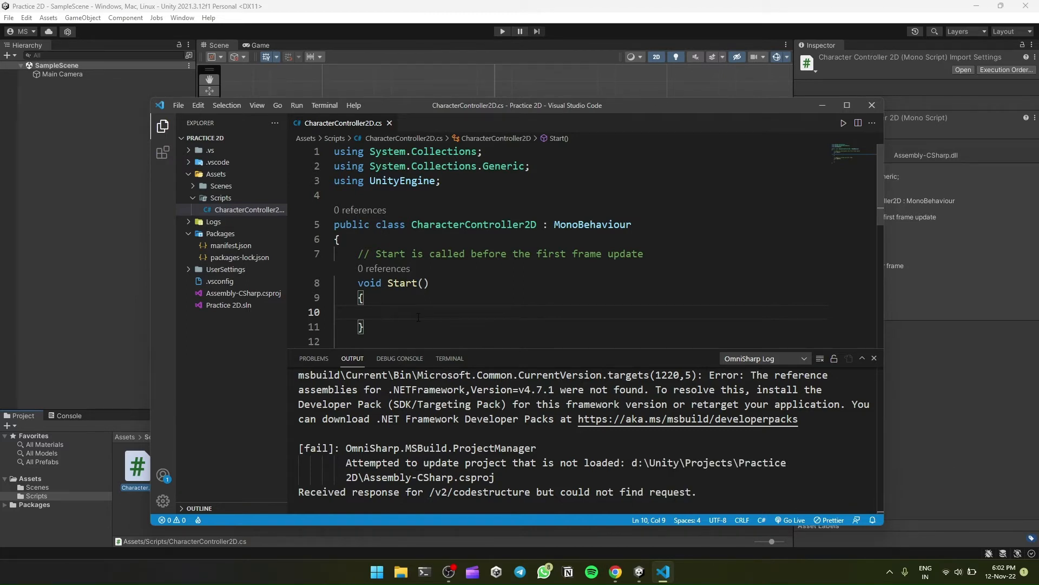
type("trans")
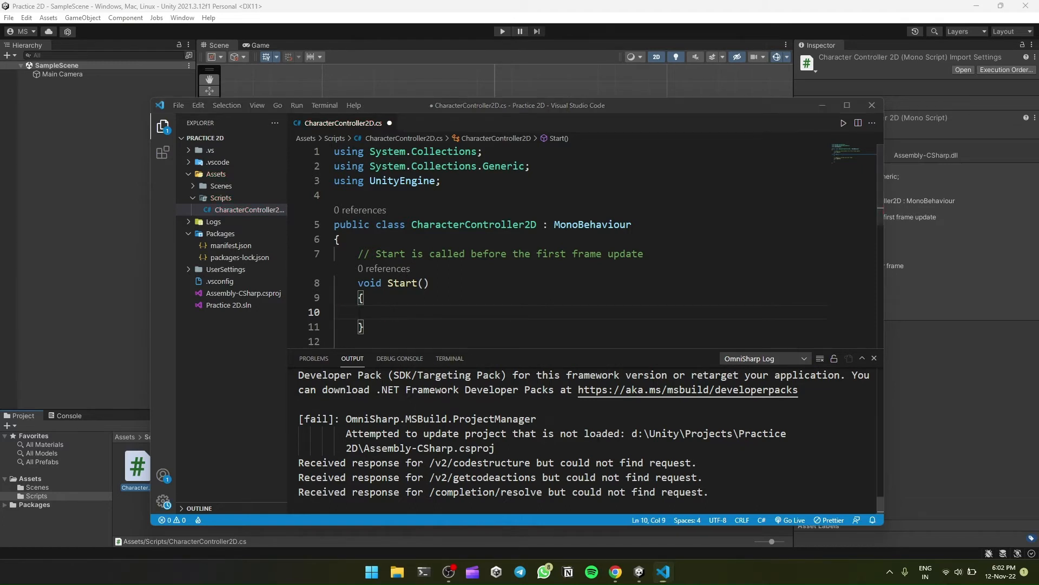
key("ctrl+s")
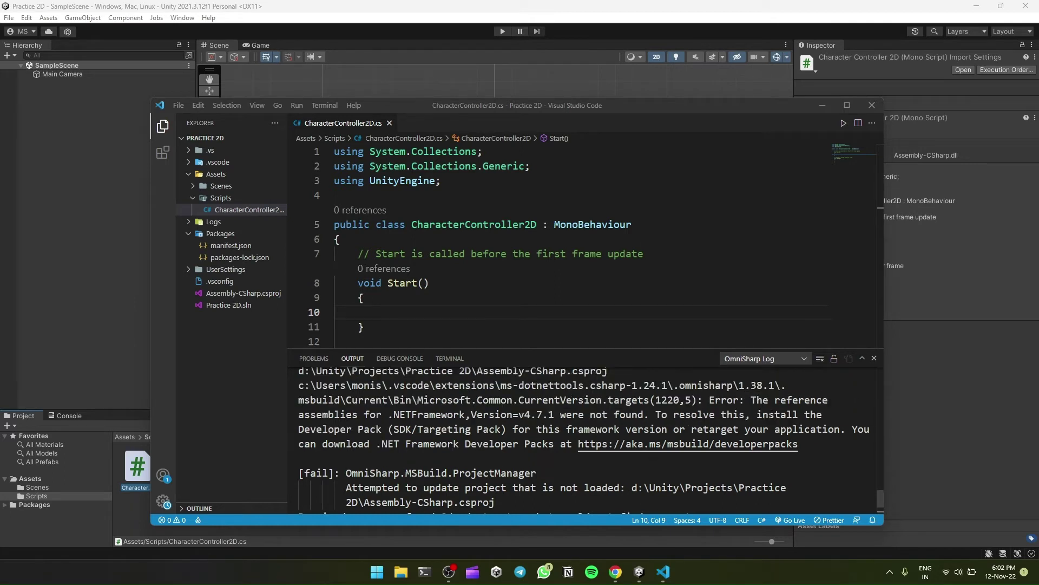
- Select the OmniSharp log error that .NETFramework v4.7.1 reference assemblies were not found
left_click_drag(752, 400, 429, 415)
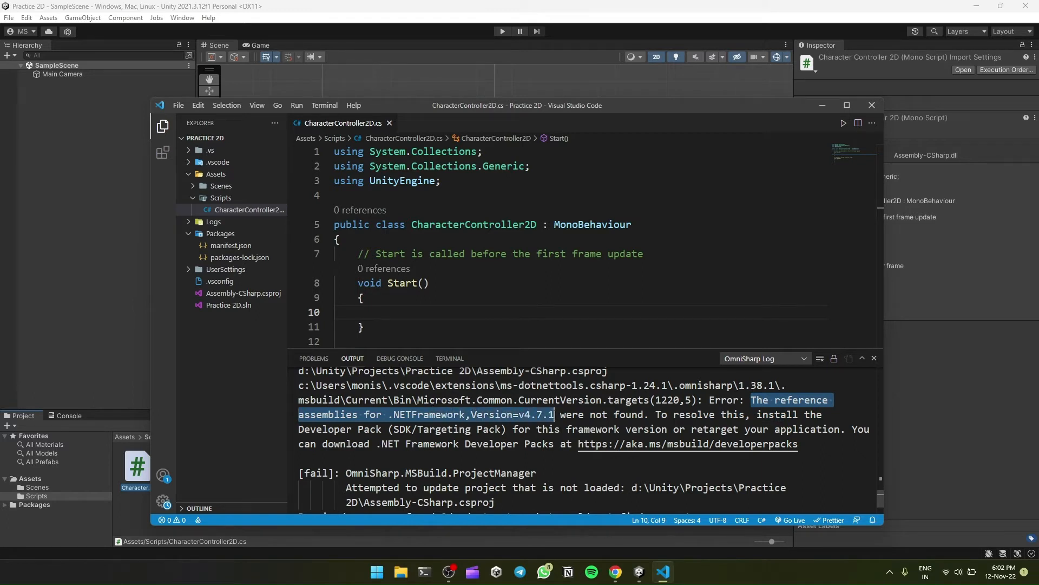
left_click_drag(553, 414, 643, 415)
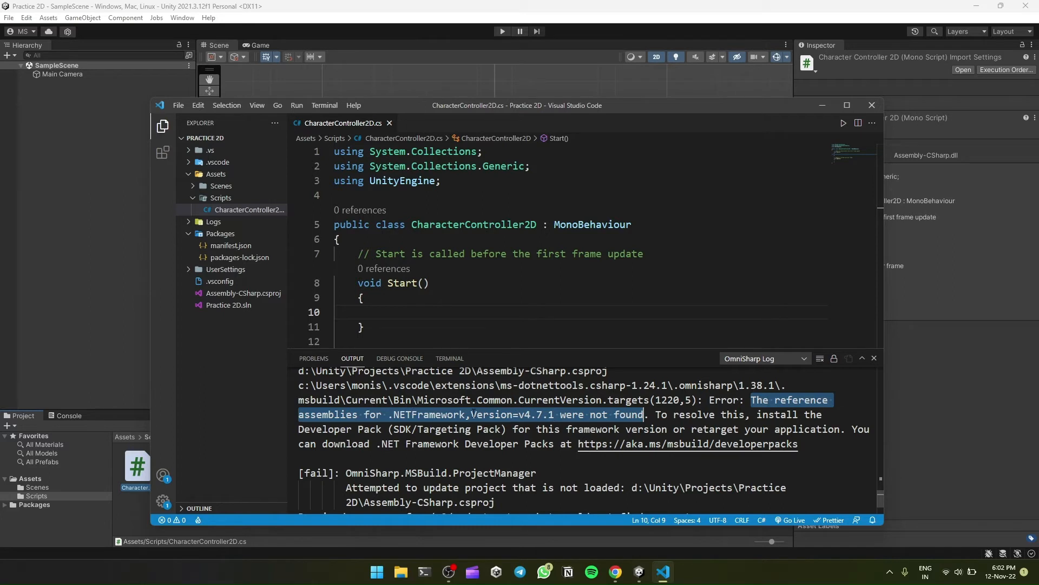
mouse_move(529, 414)
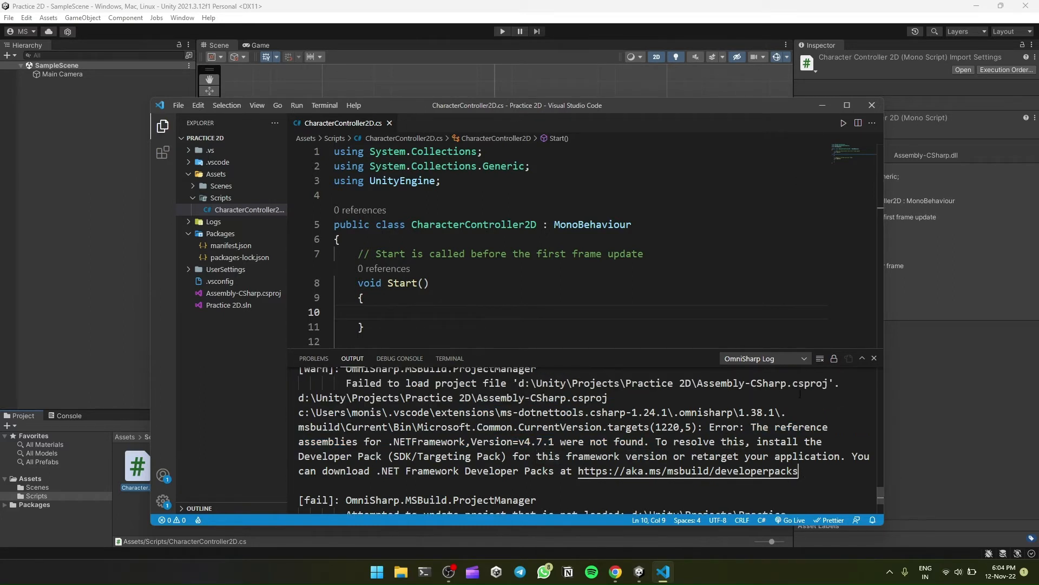
- On the .NET Framework 4.7.1 page, start the offline Developer Pack download under Advanced downloads
left_click(688, 470)
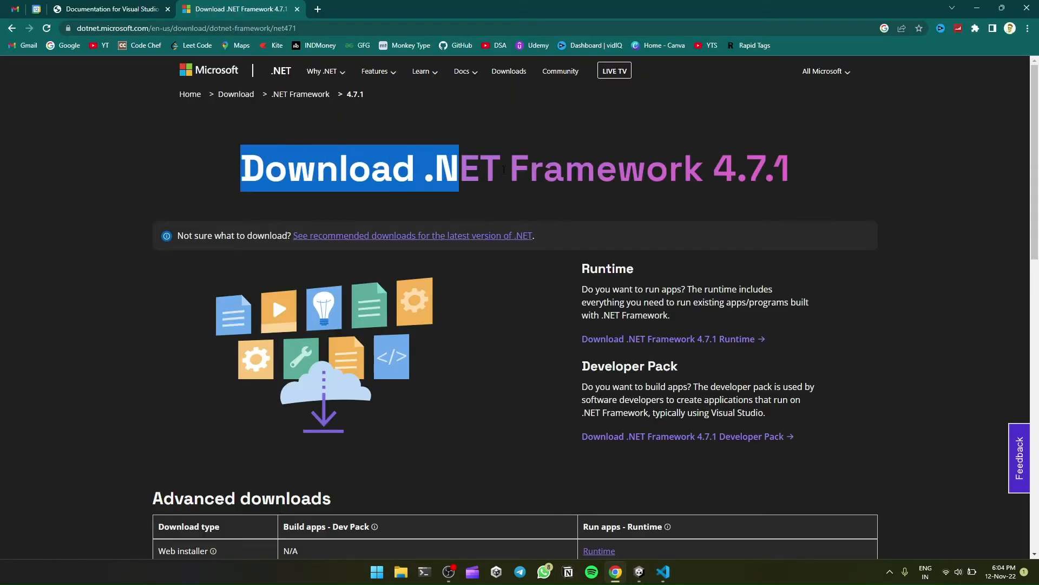
scroll("down", 3)
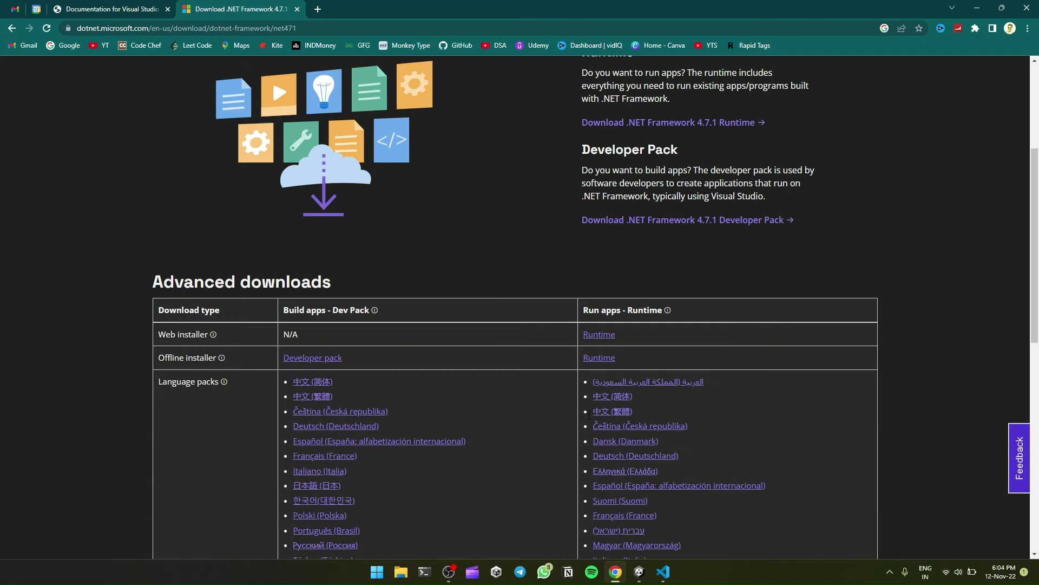
left_click(312, 357)
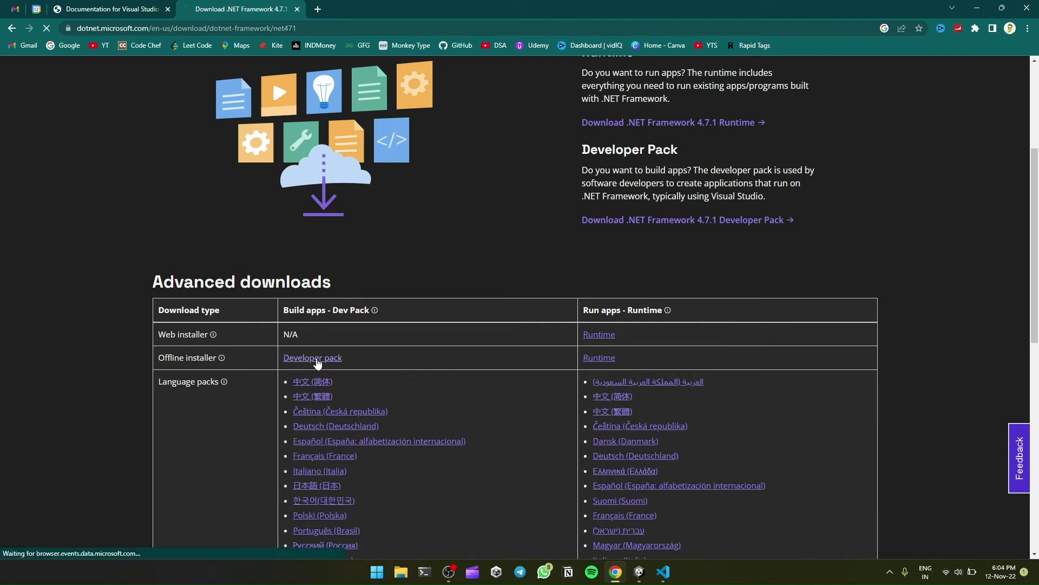
left_click(312, 357)
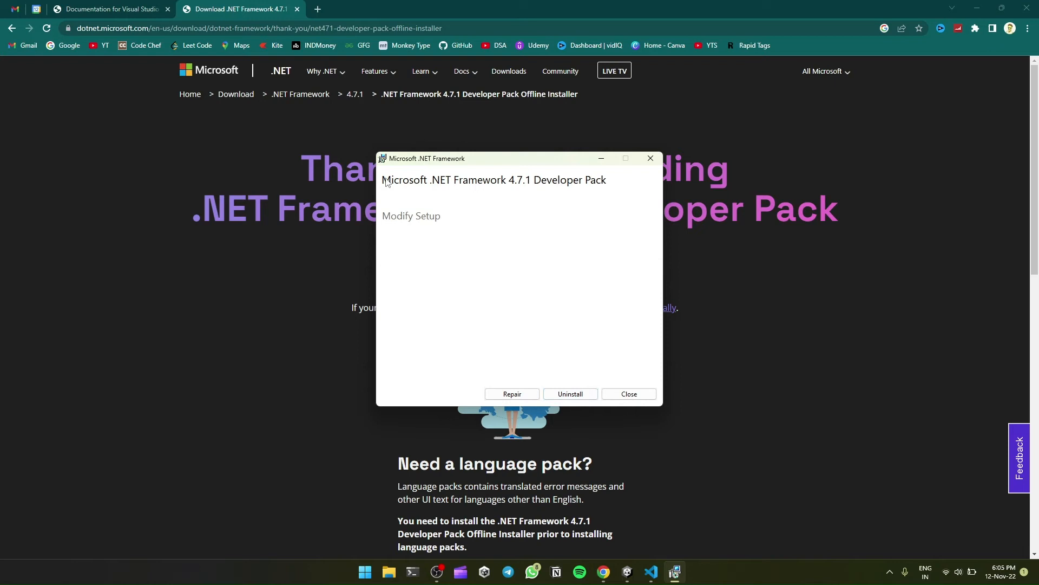
mouse_move(526, 188)
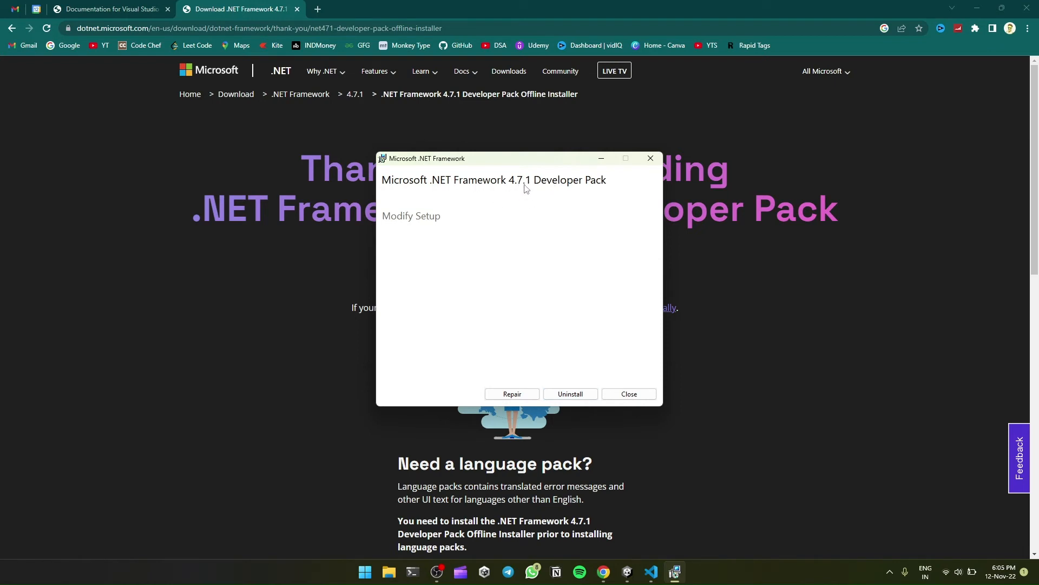
mouse_move(535, 377)
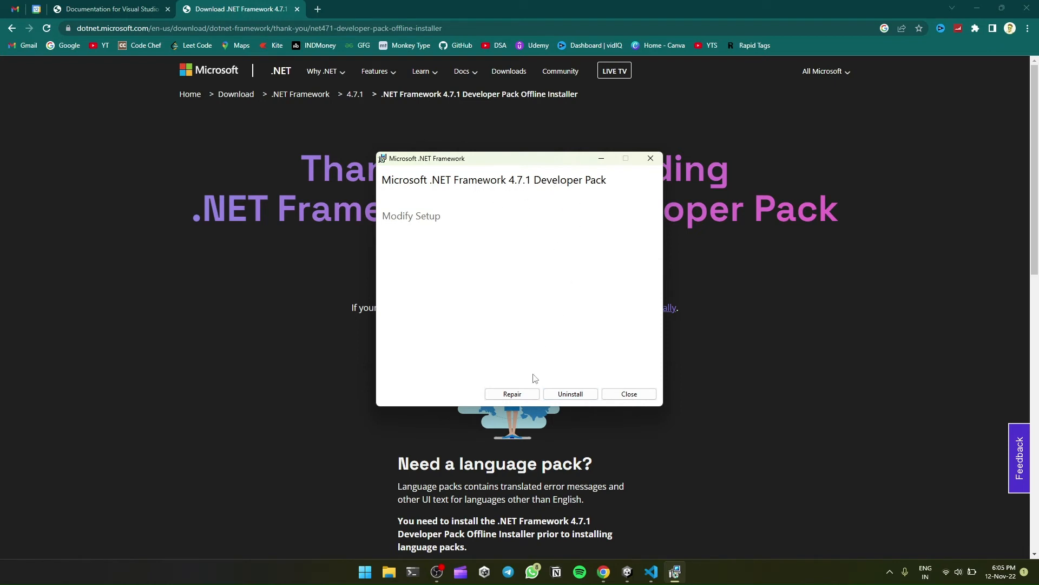
mouse_move(551, 370)
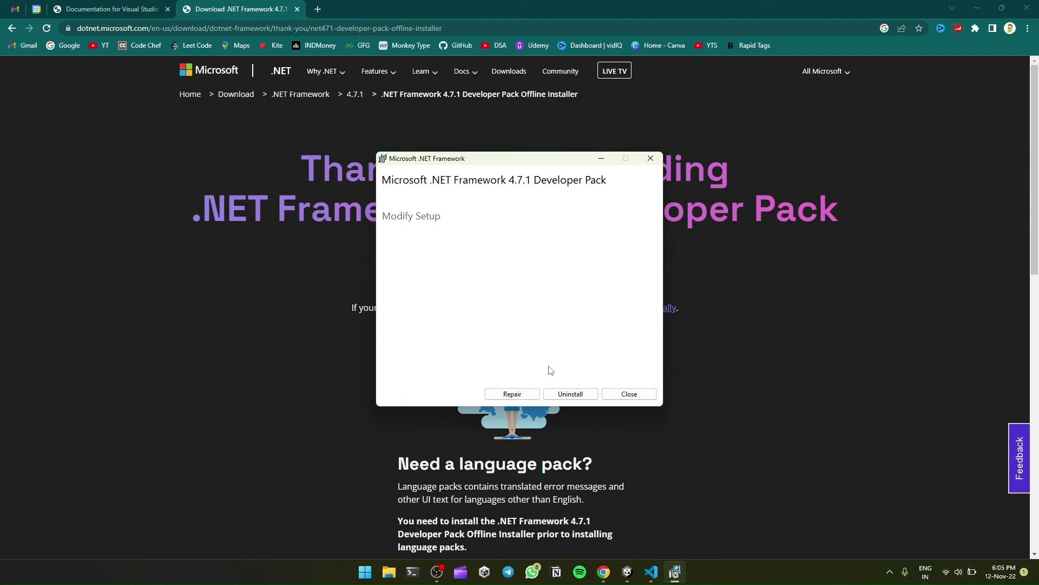
mouse_move(606, 376)
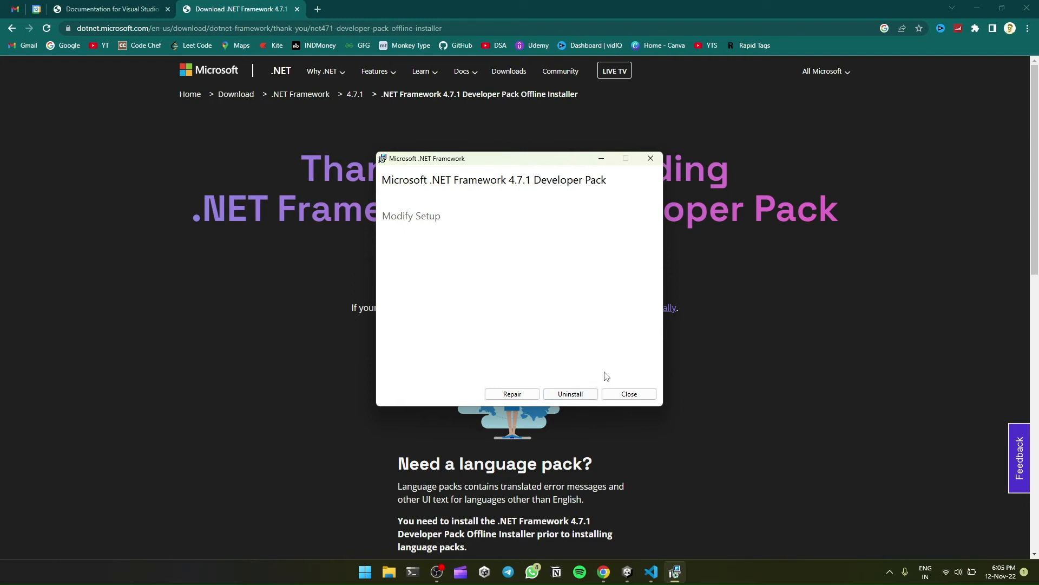
- Close the Modify Setup window, leaving the installed 4.7.1 Developer Pack unchanged
left_click(511, 394)
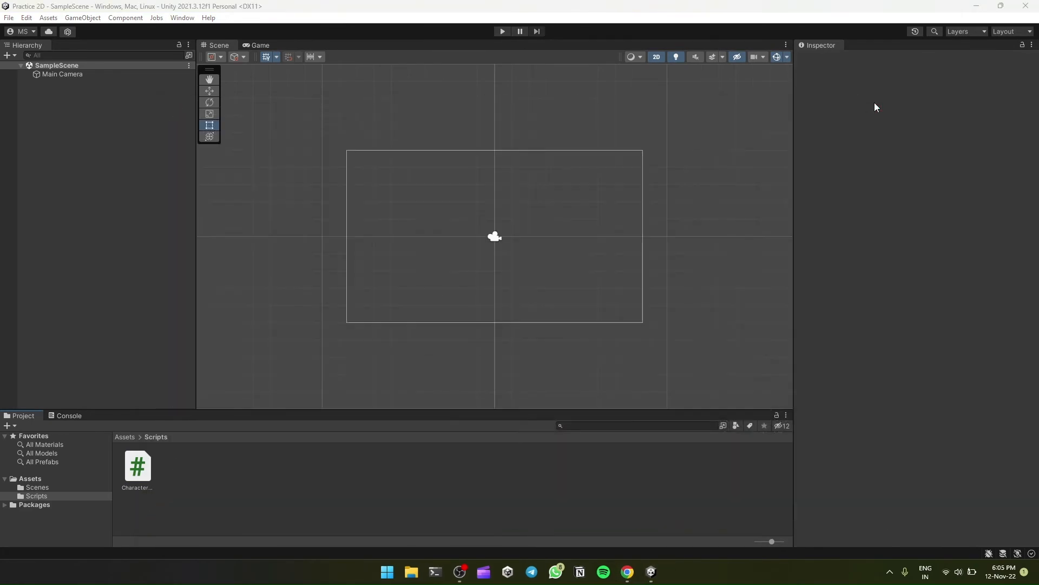
- Open CharacterController2D from the Scripts folder in VS Code again
left_click(138, 466)
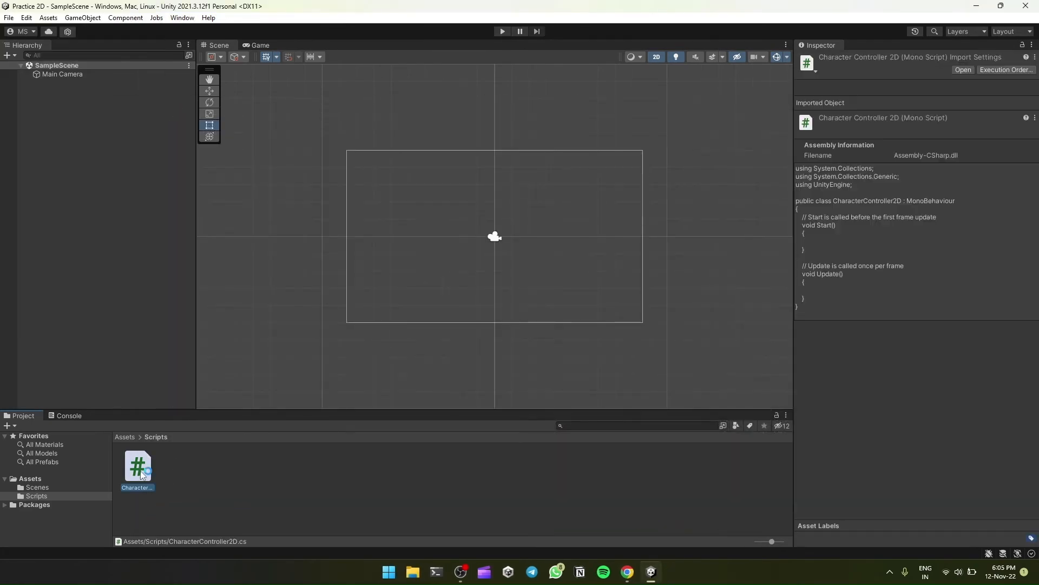
double_click(137, 466)
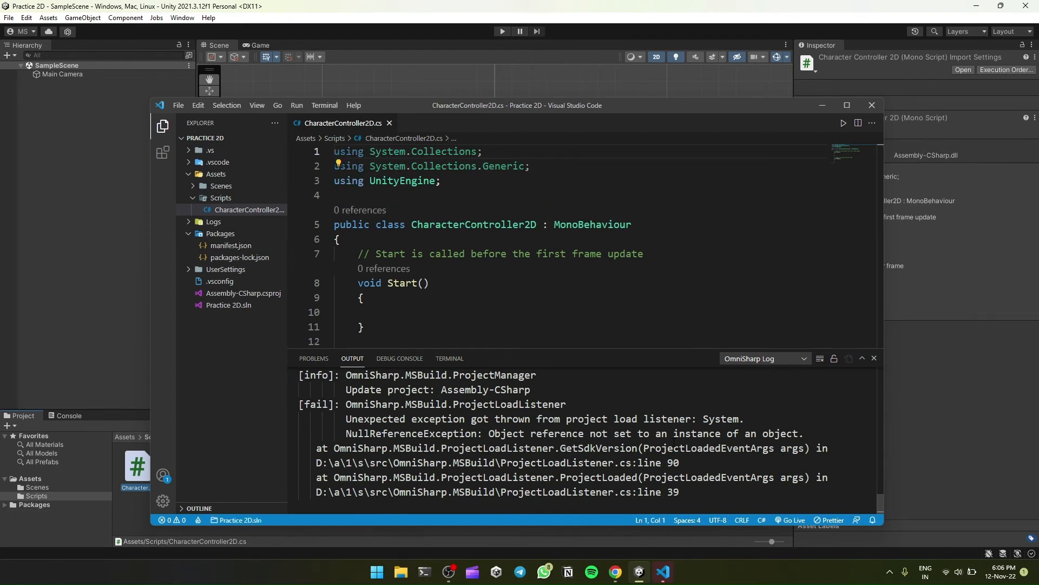
- Verify IntelliSense suggests Unity members for 'trans', 'gam' and 'ro' inside Start(), then erase the test text
left_click(418, 312)
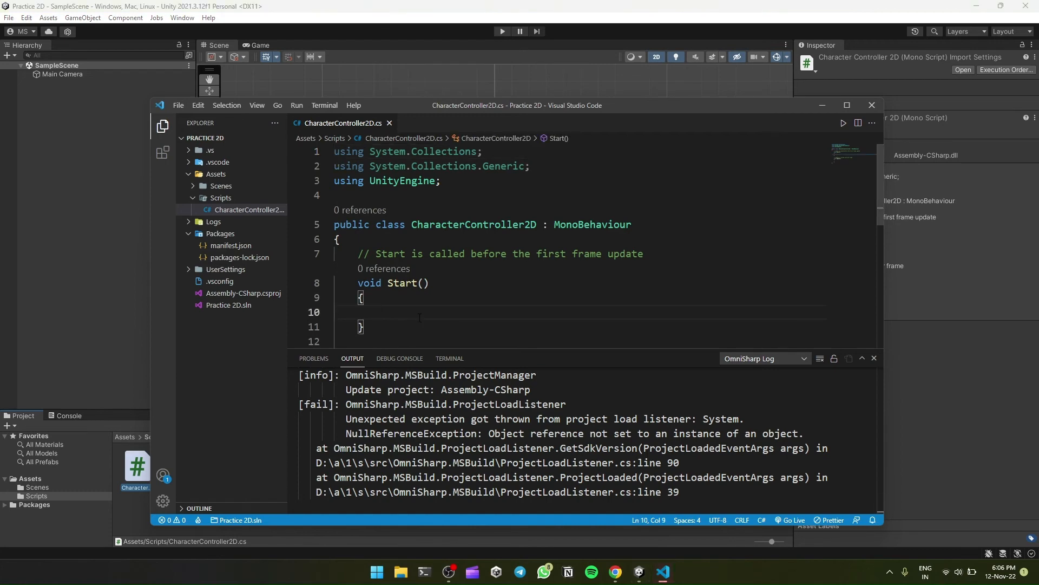
type("trans")
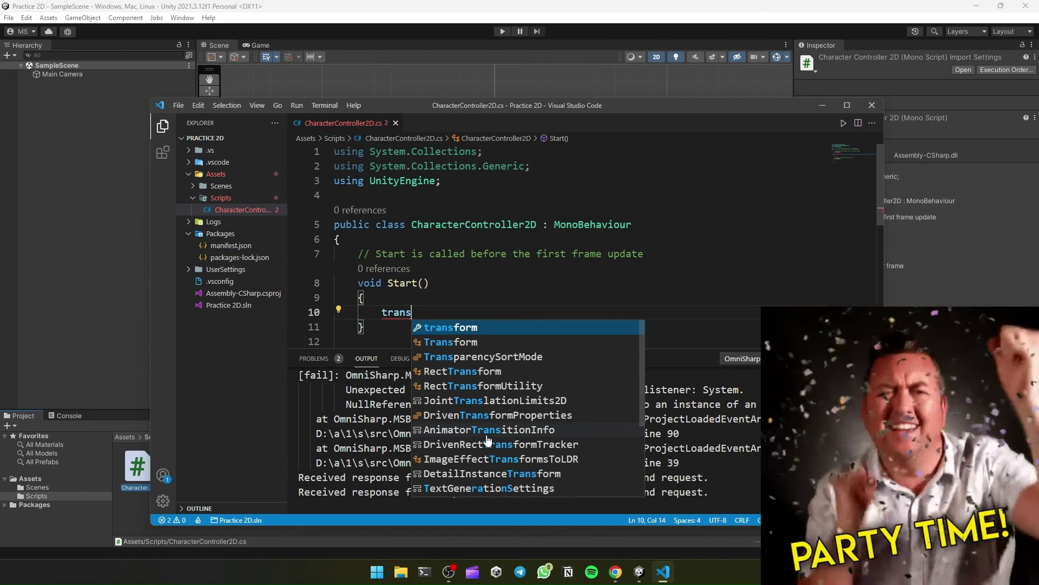
key("BackSpace")
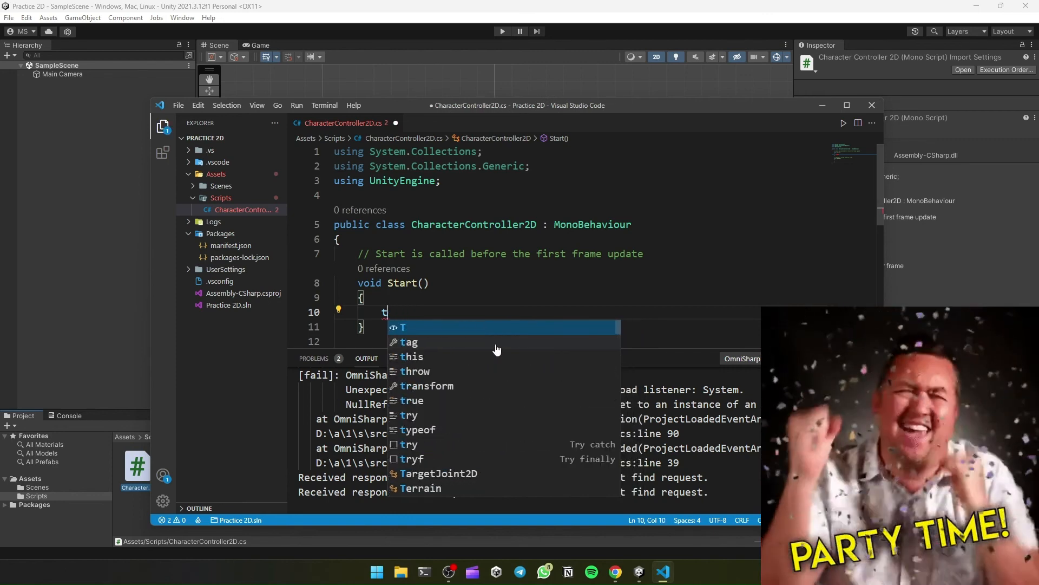
type("gam")
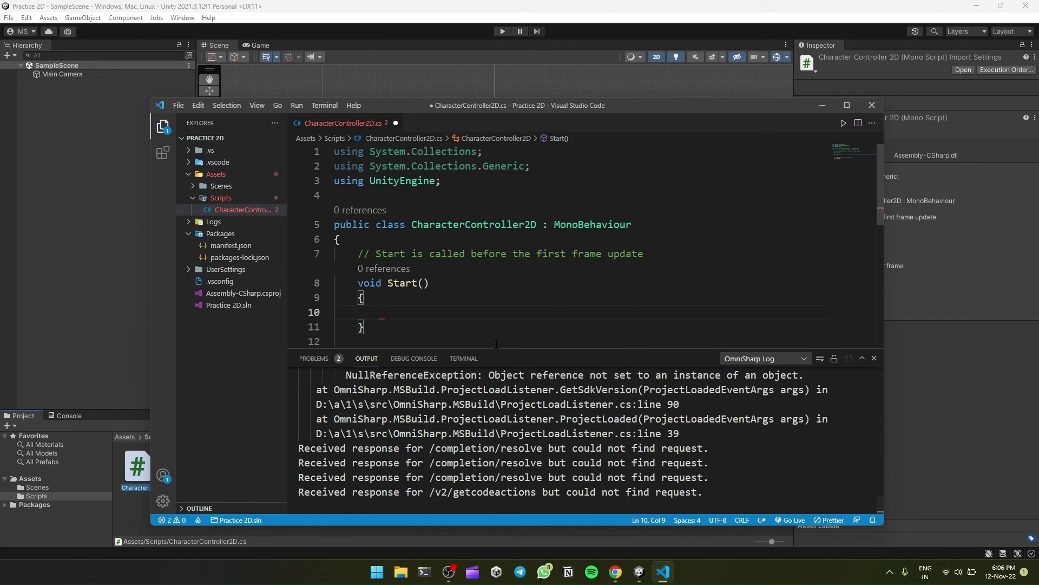
type("ro")
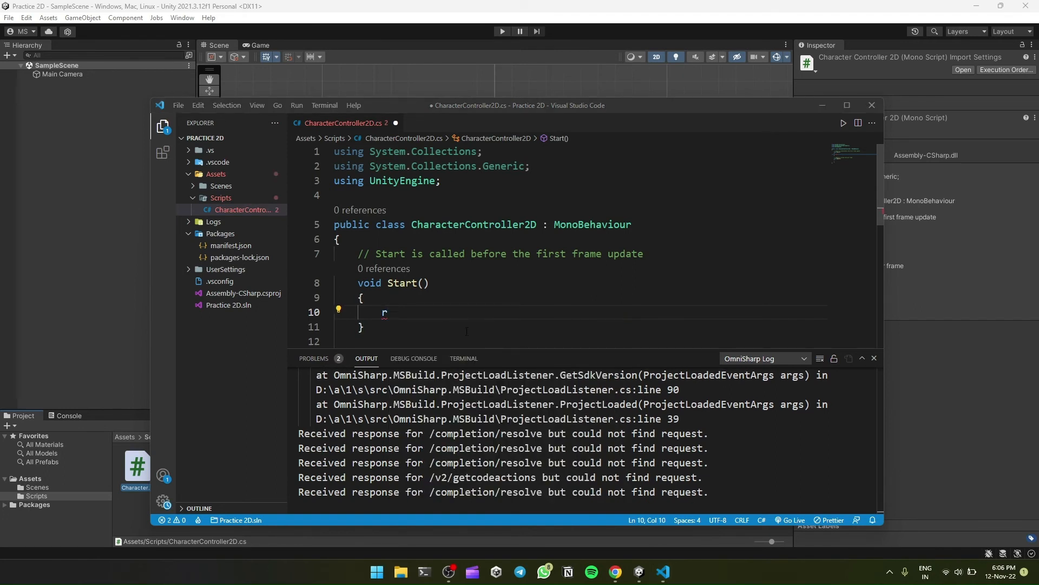
key("Backspace")
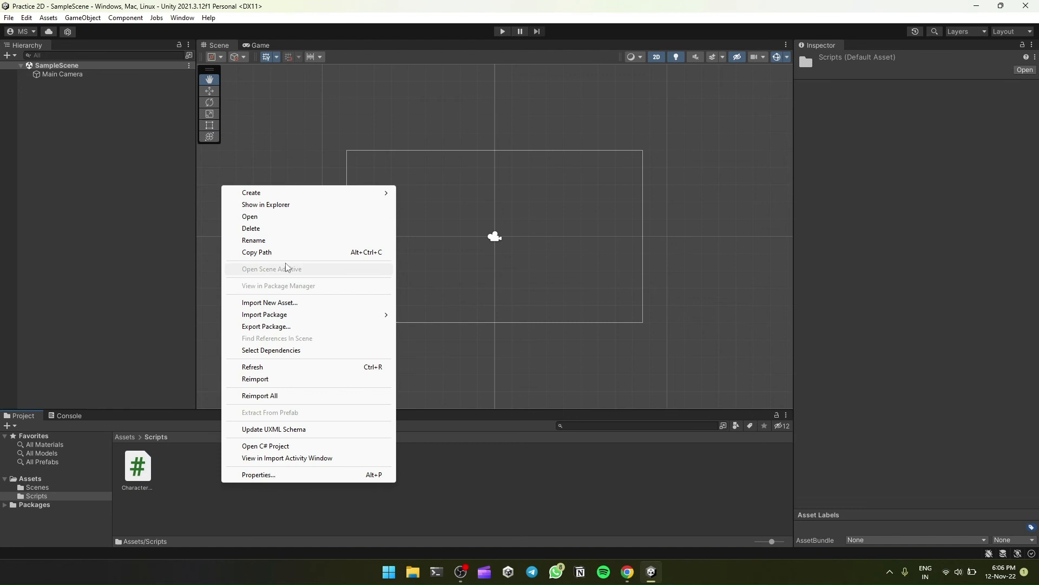
- Create a new C# script named test in the Scripts folder via Create > C# Script
left_click(251, 193)
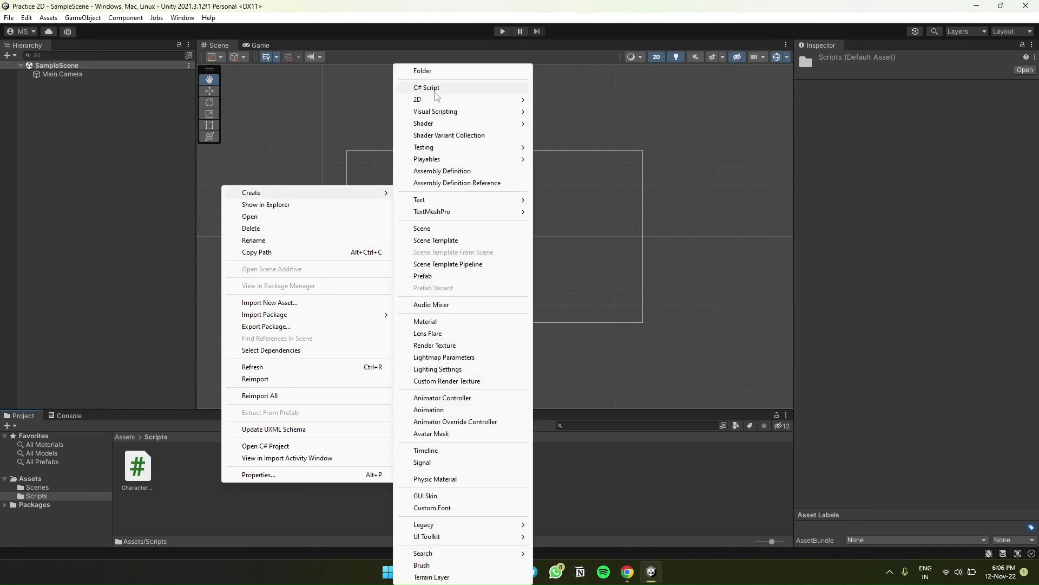
left_click(427, 87)
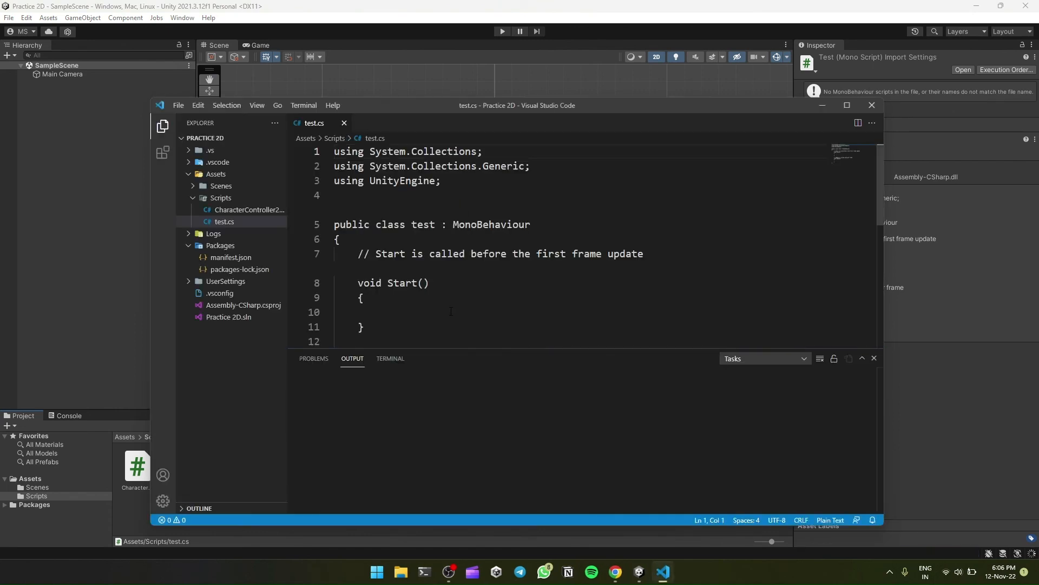
- Confirm 'trans' brings up completions in test.cs, then close Visual Studio Code
type("tran")
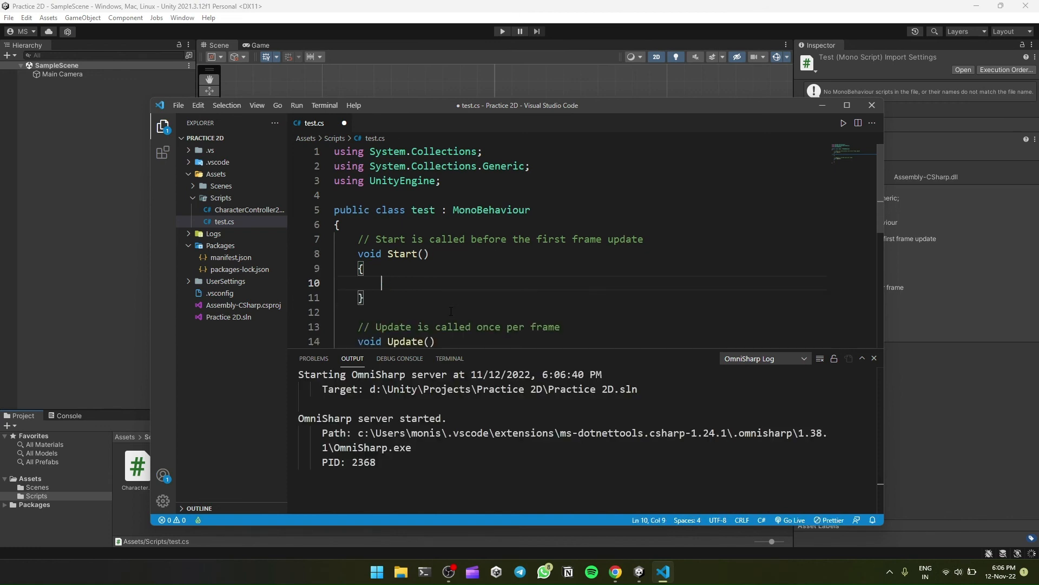
type("tra")
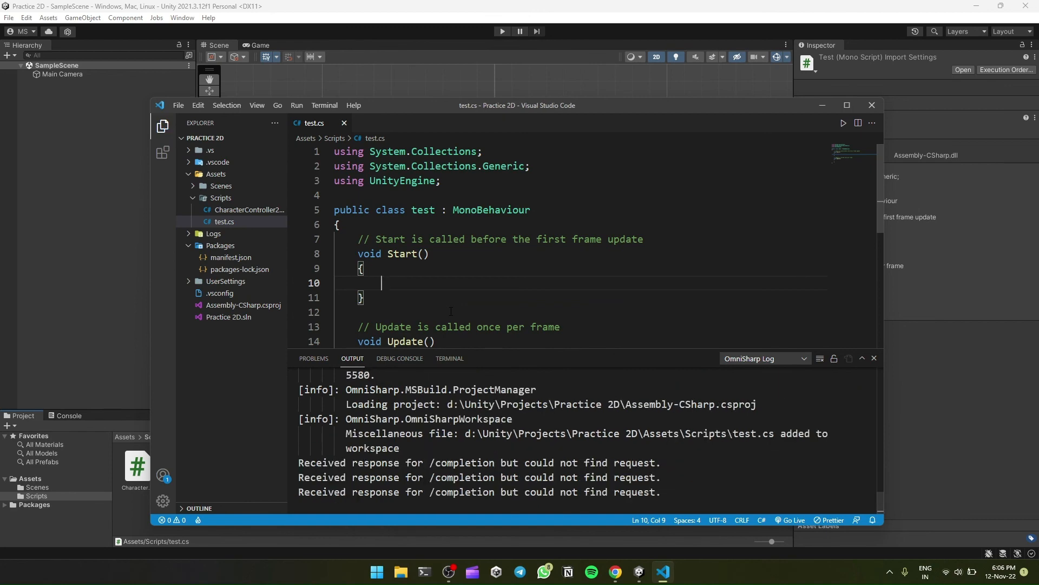
type("trans")
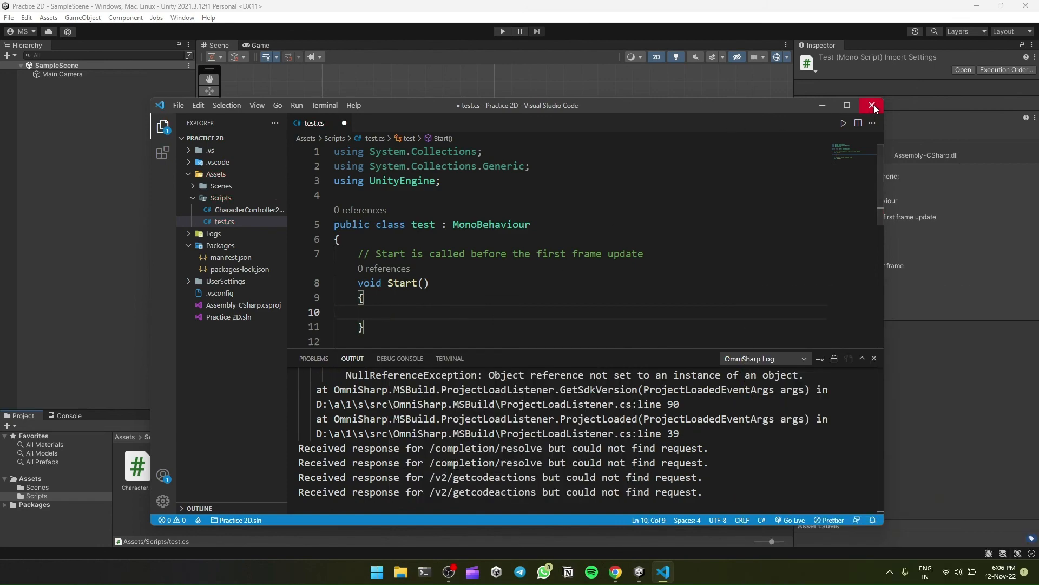
left_click(872, 105)
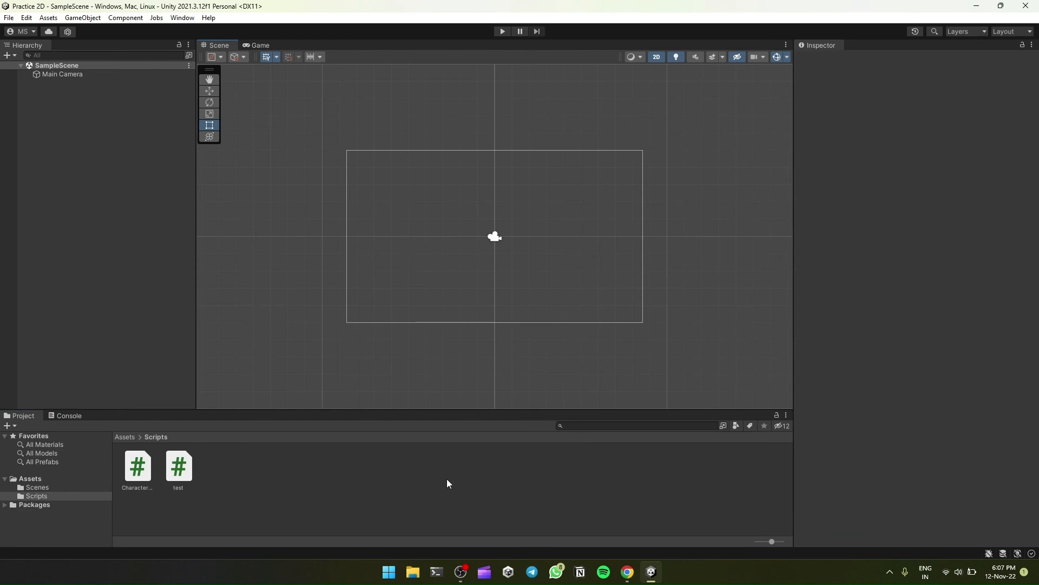